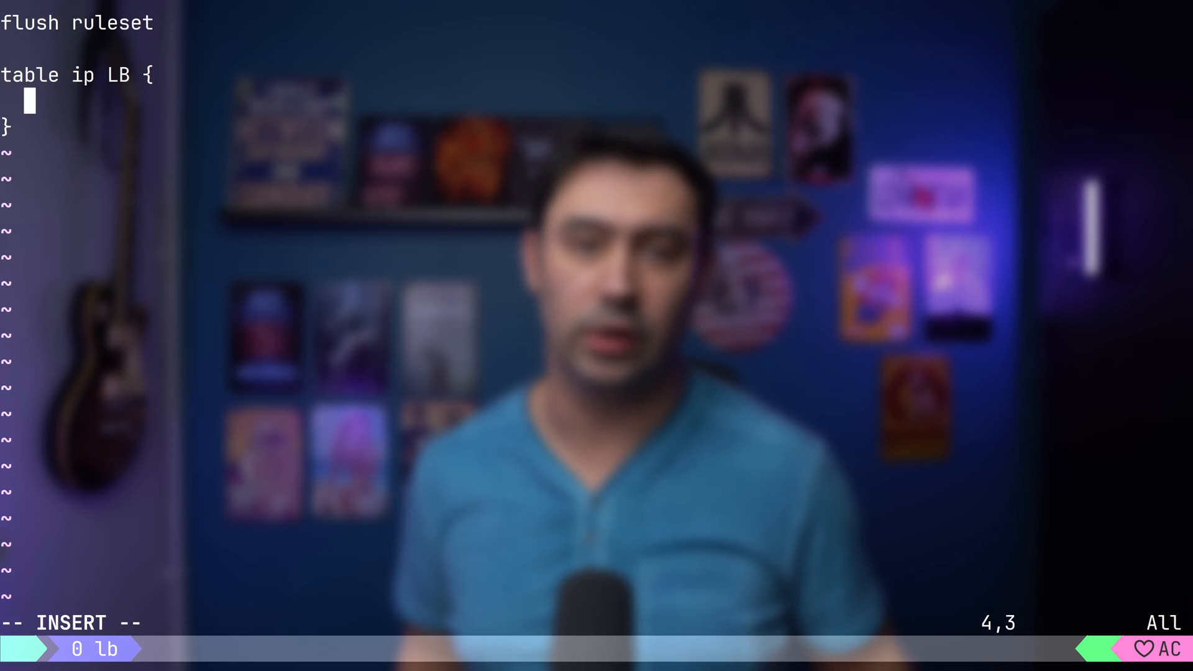
Step: Type the INPUT chain header: hook input, priority filter, policy accept
type("chain INPUT {")
type("type filter")
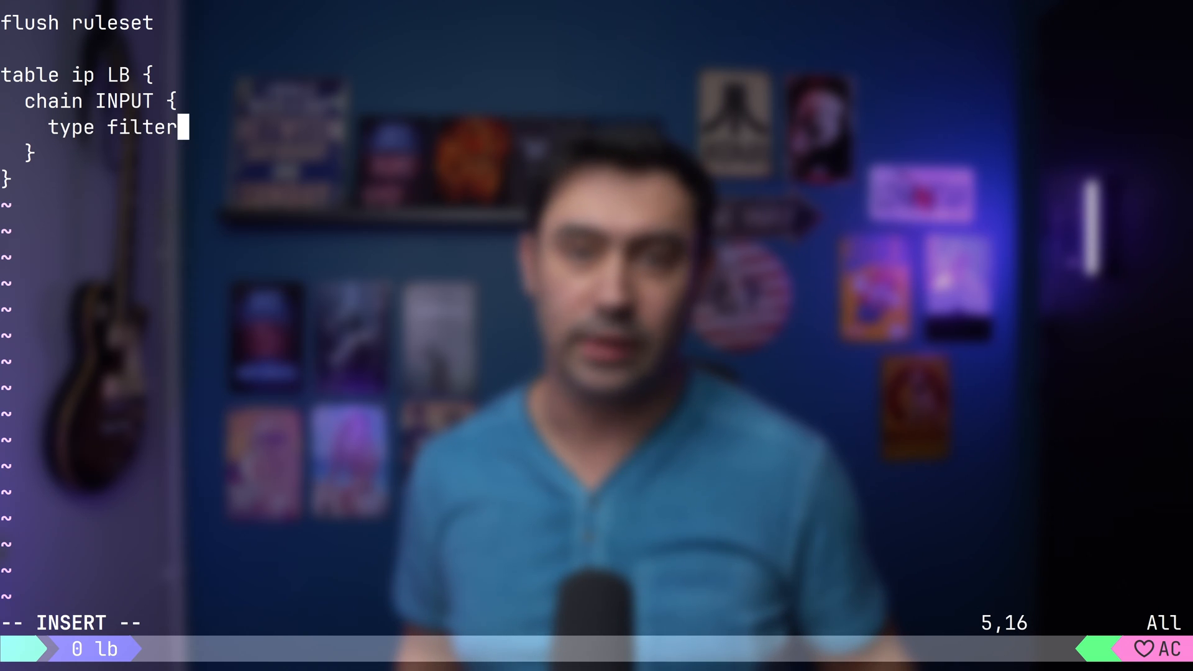
type("hook input p")
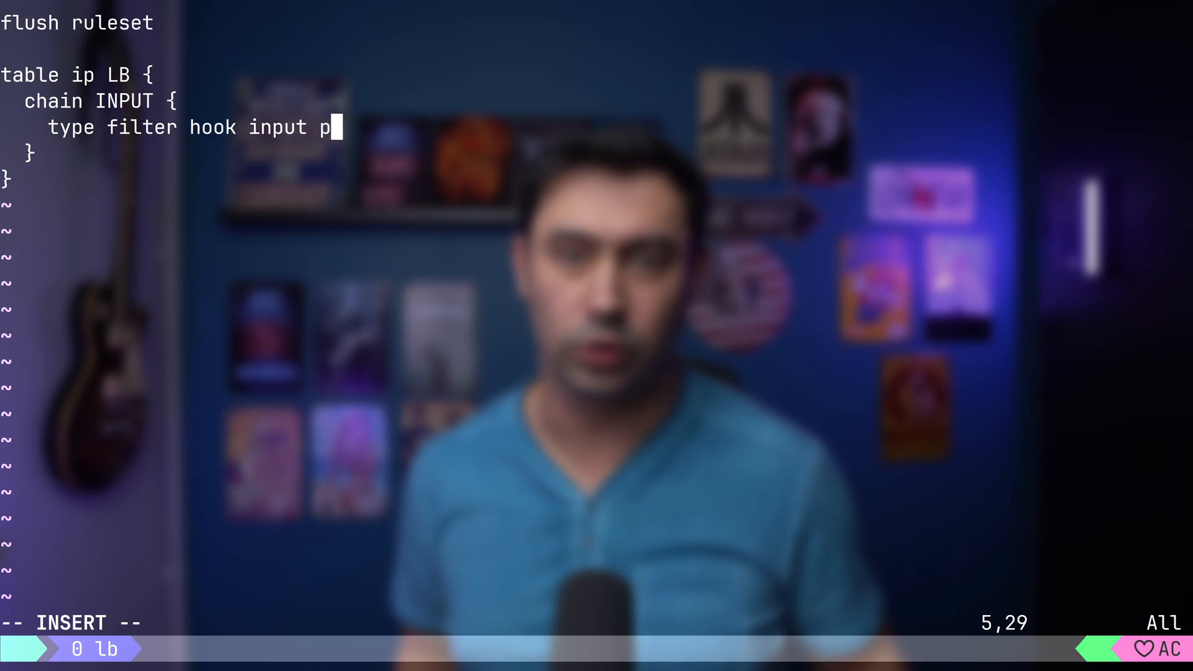
type("riority filter; policy")
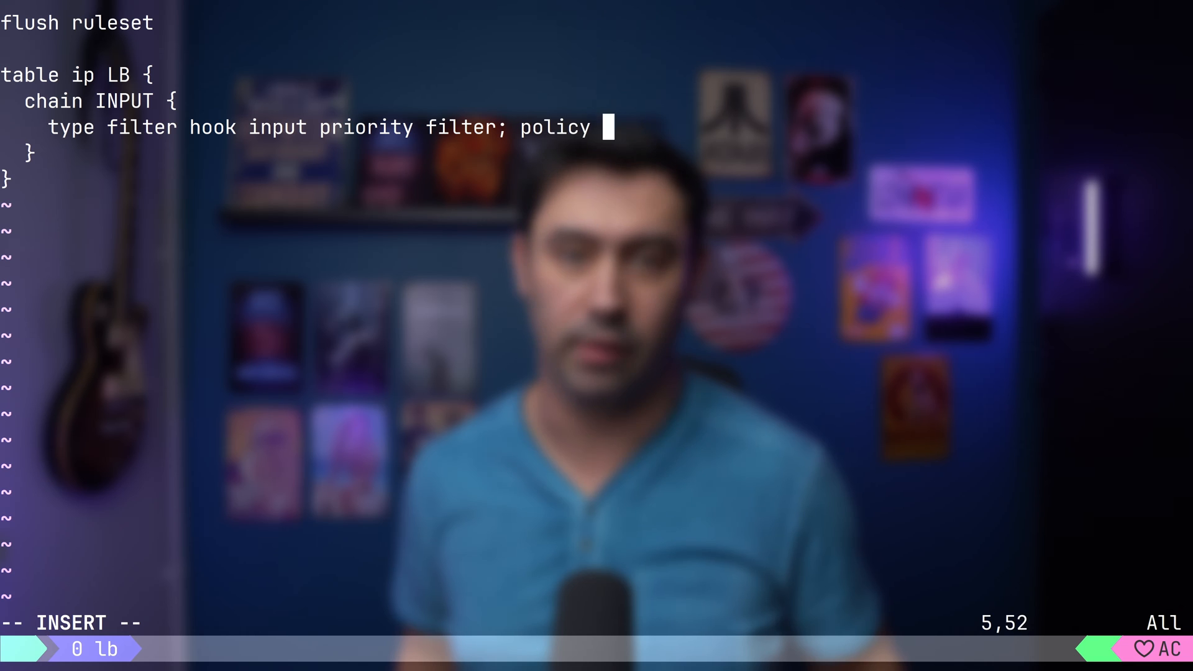
type("accept;")
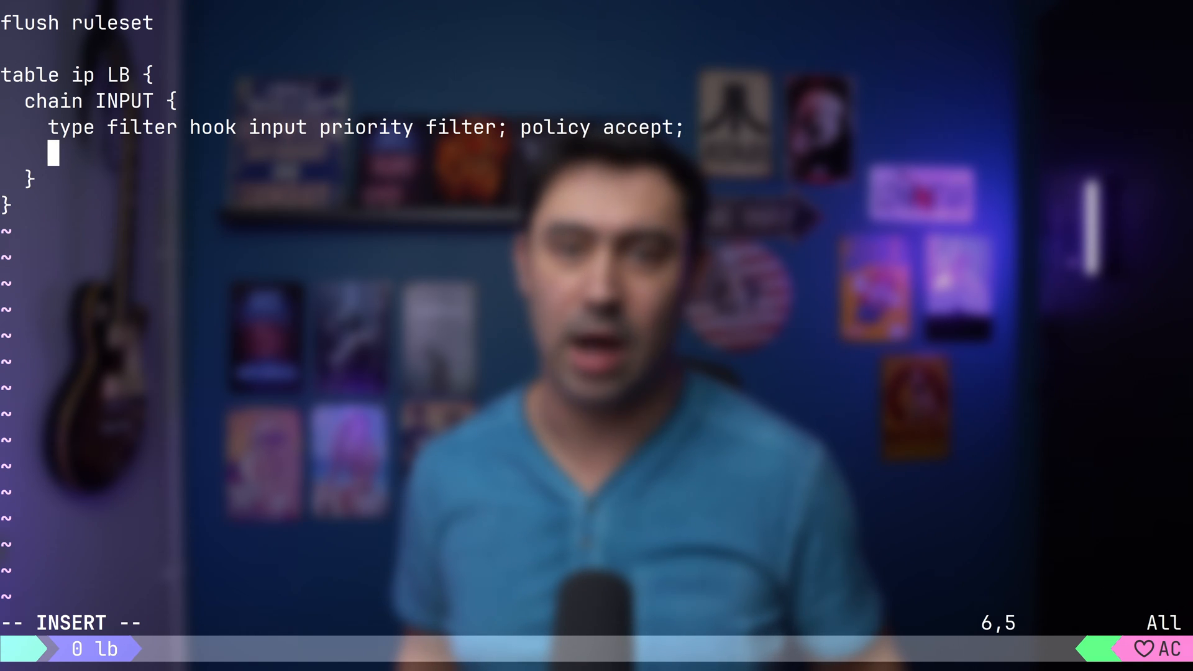
Step: Add rules 'tcp dport 8080 counter' and 'tcp dport 8080 numgen inc mod 2 == 0 counter'
type("tcp dport")
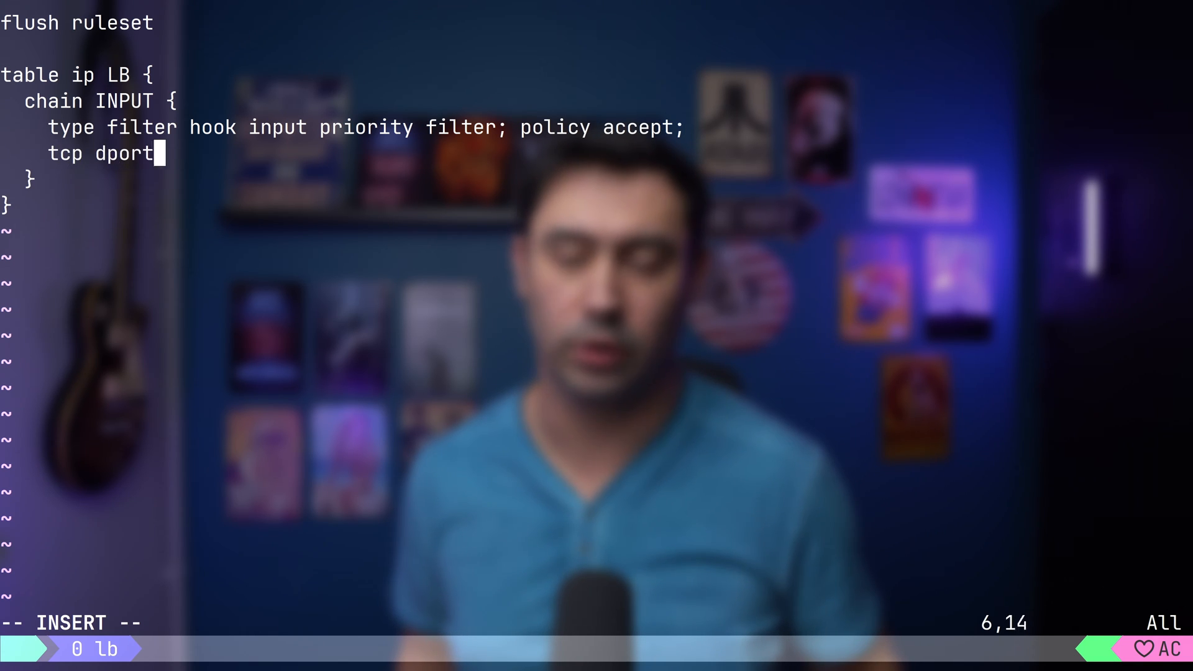
type("8080 counter")
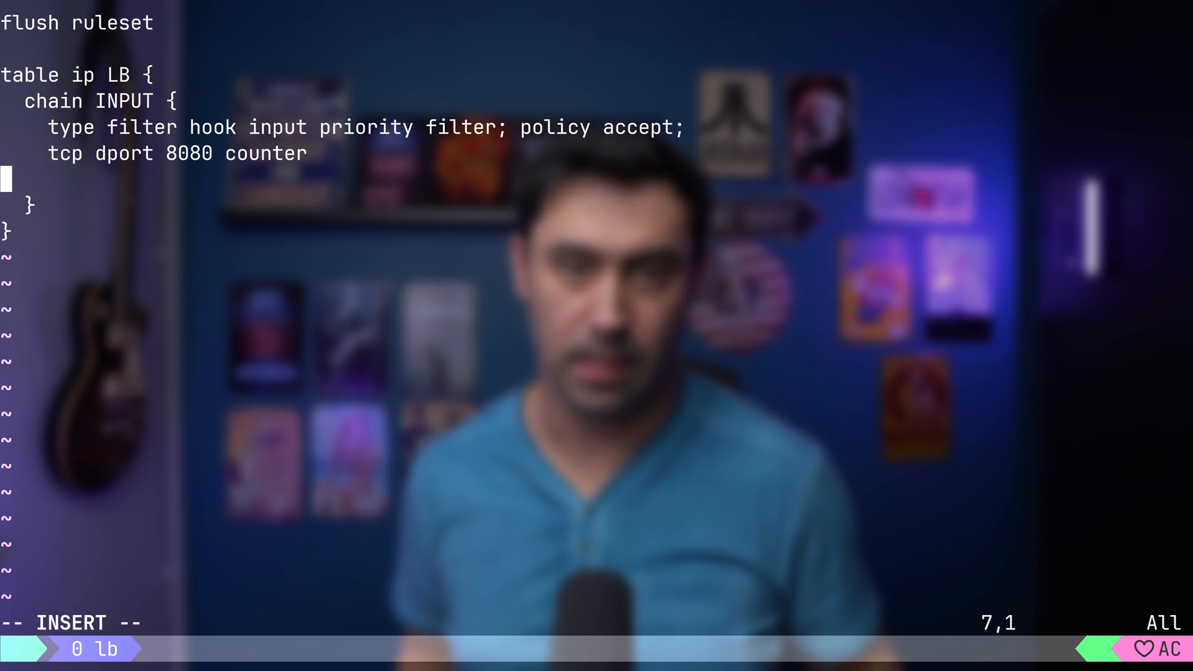
type("tcp dport")
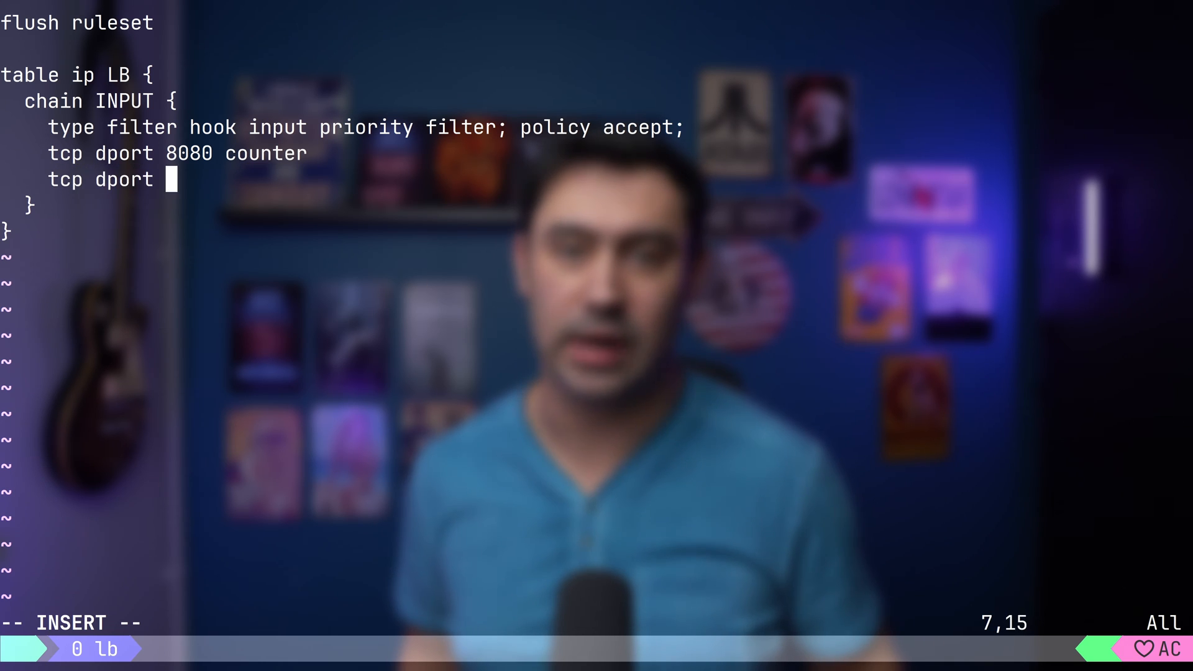
type("8080")
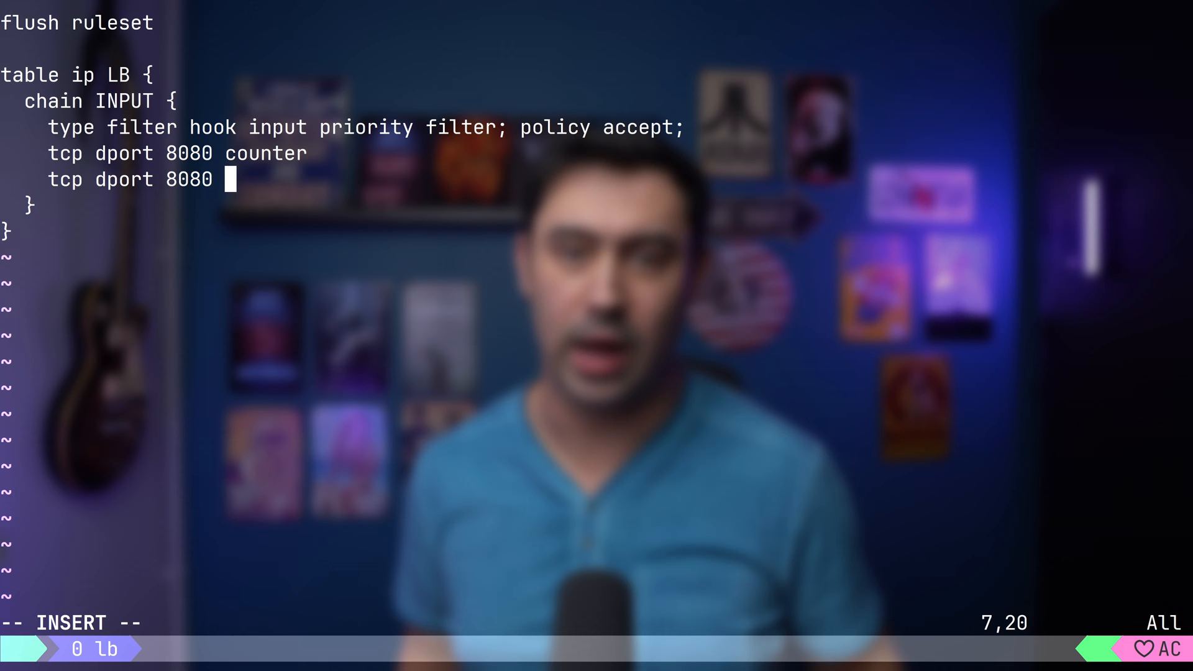
type("numgen")
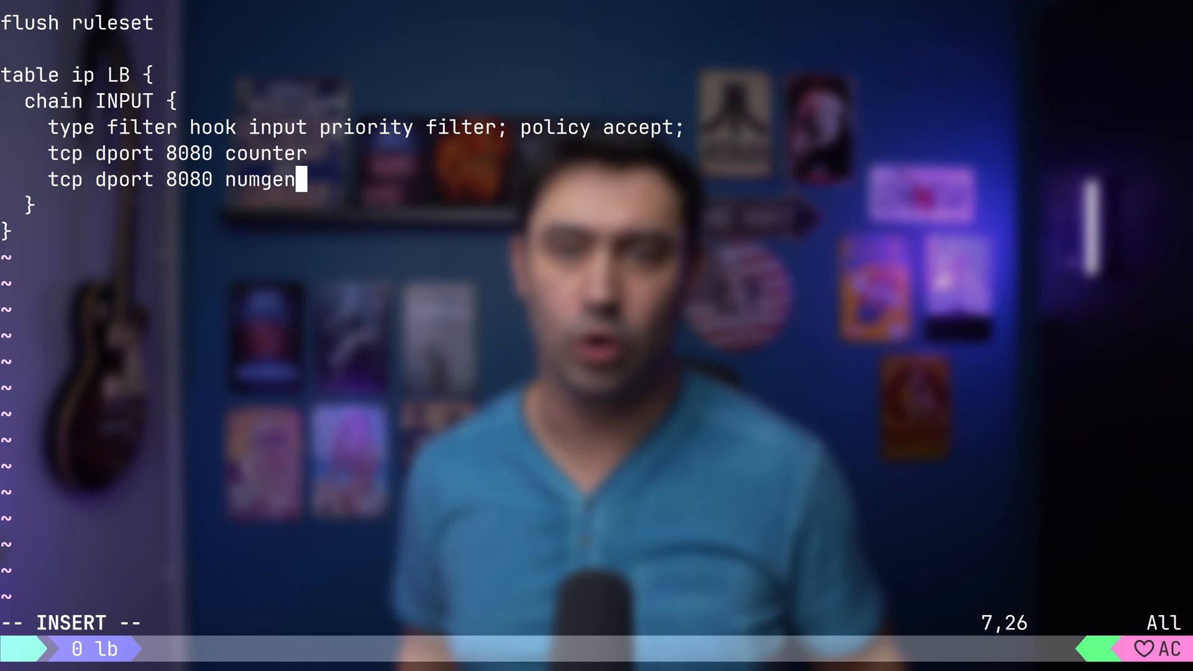
type("inc mod")
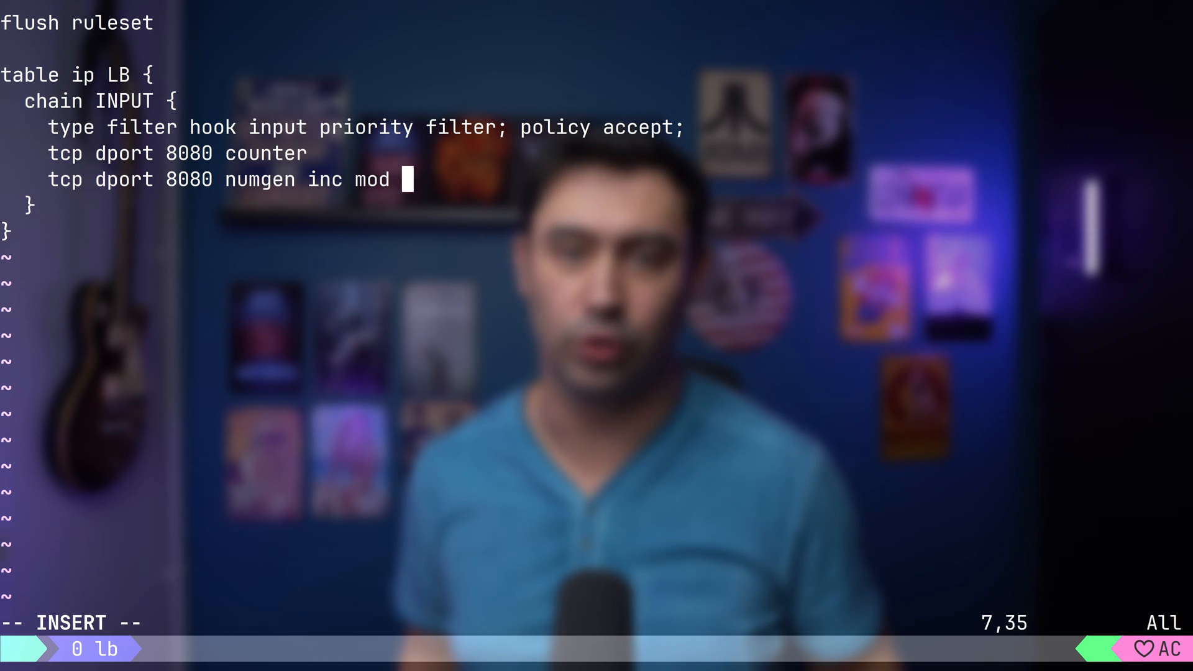
type("2 ==")
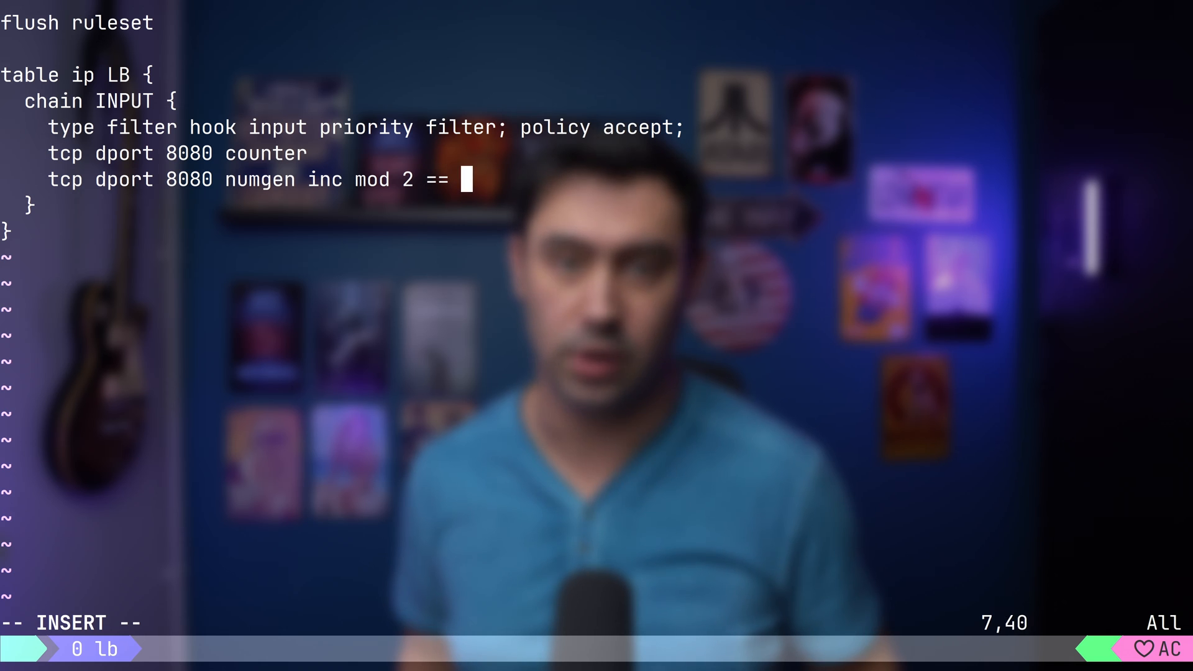
type("0 counter")
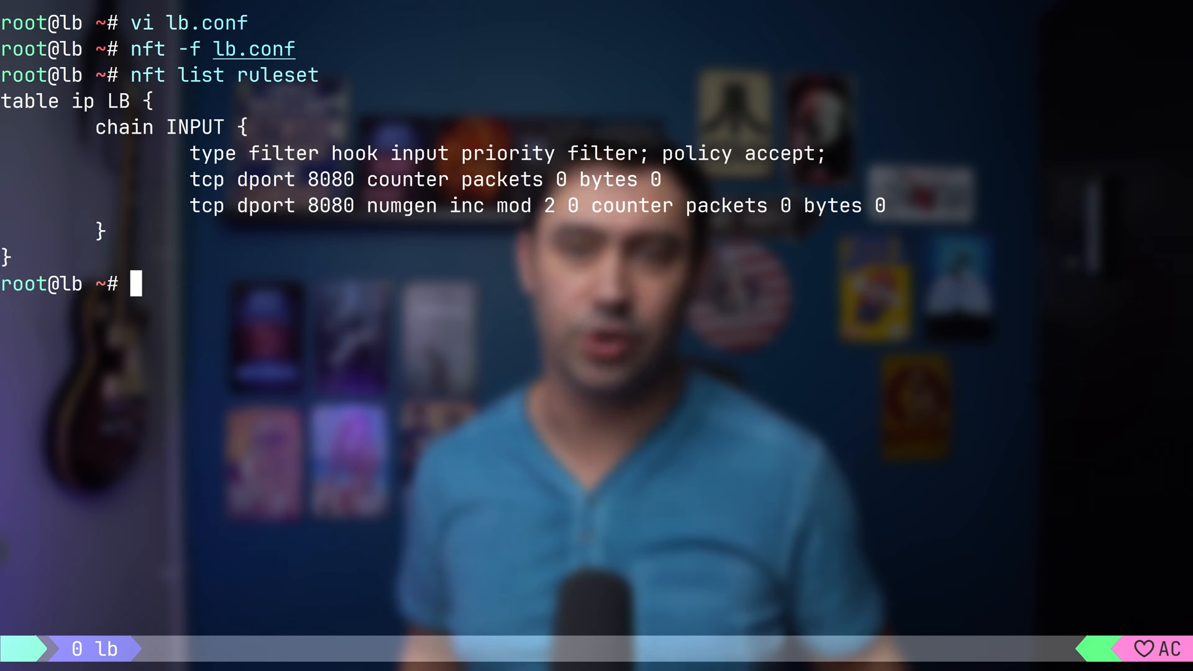
Step: Run telnet 127.0.0.1 8080, then nft list ruleset to inspect counters
type("telnet 127.0.0.1 8080")
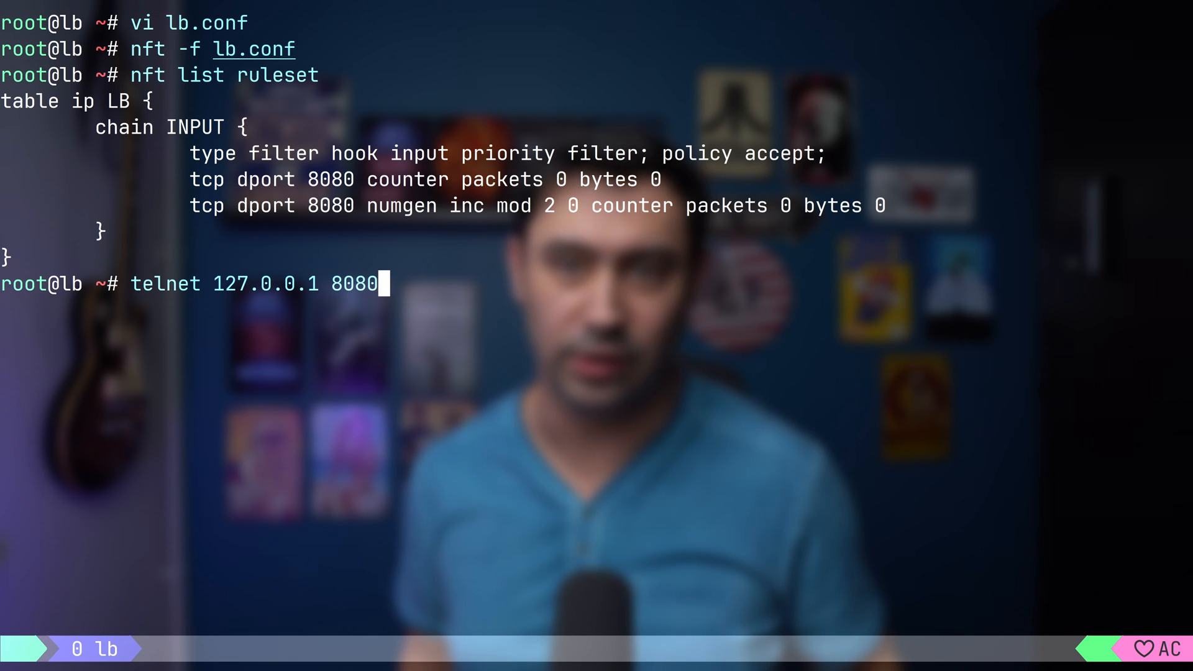
key("Return")
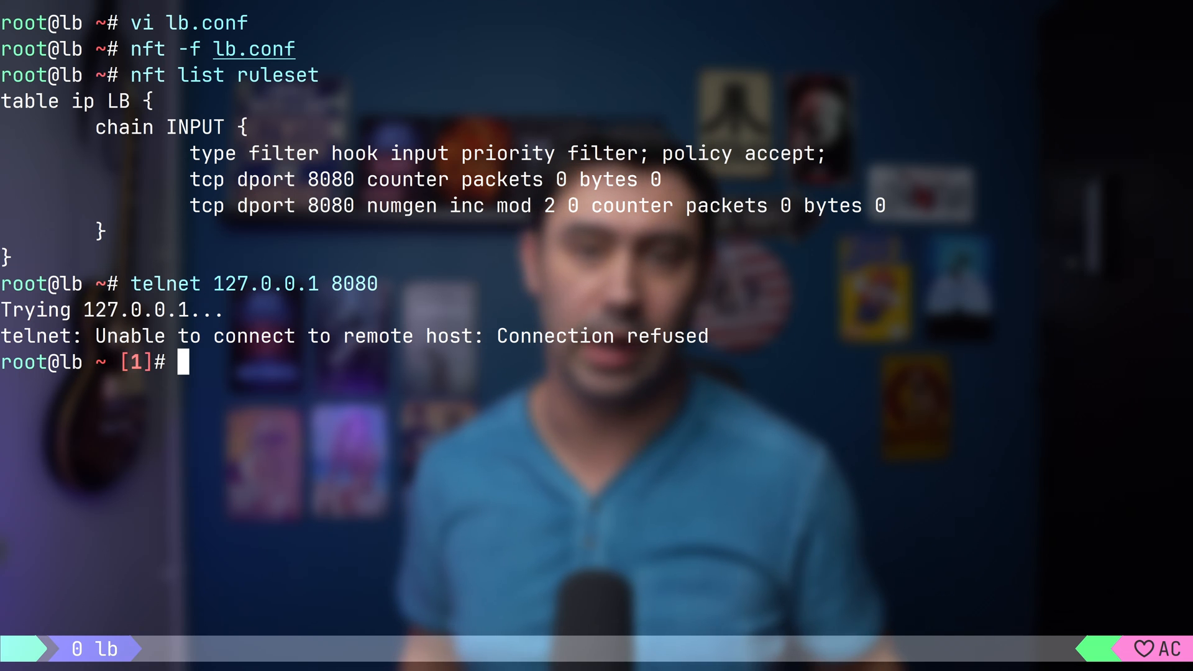
type("nft list ruleset")
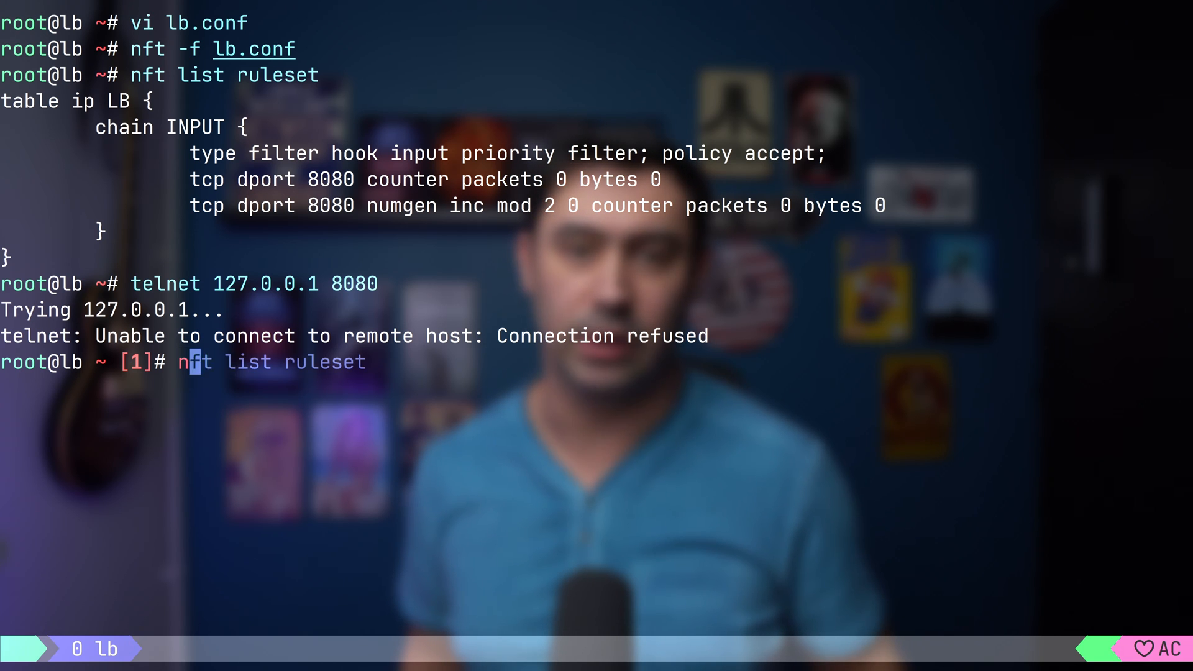
key("Return")
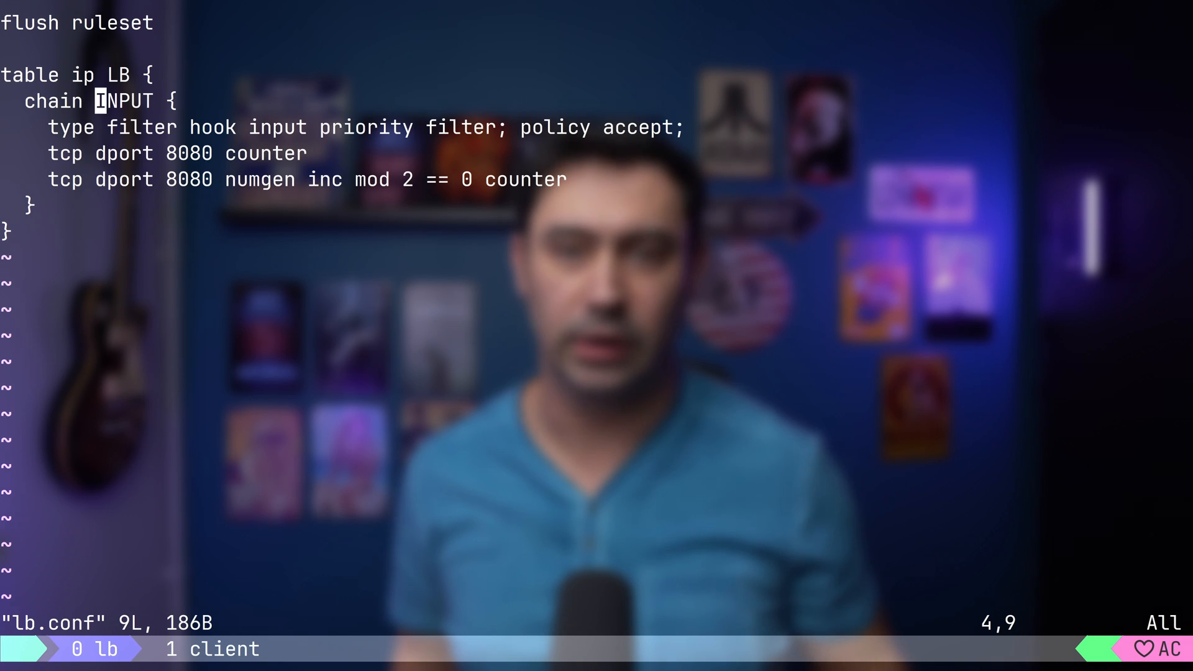
Step: Rename the chain to PREROUTING with type nat hook prerouting priority dstnat
type("PREROUTING")
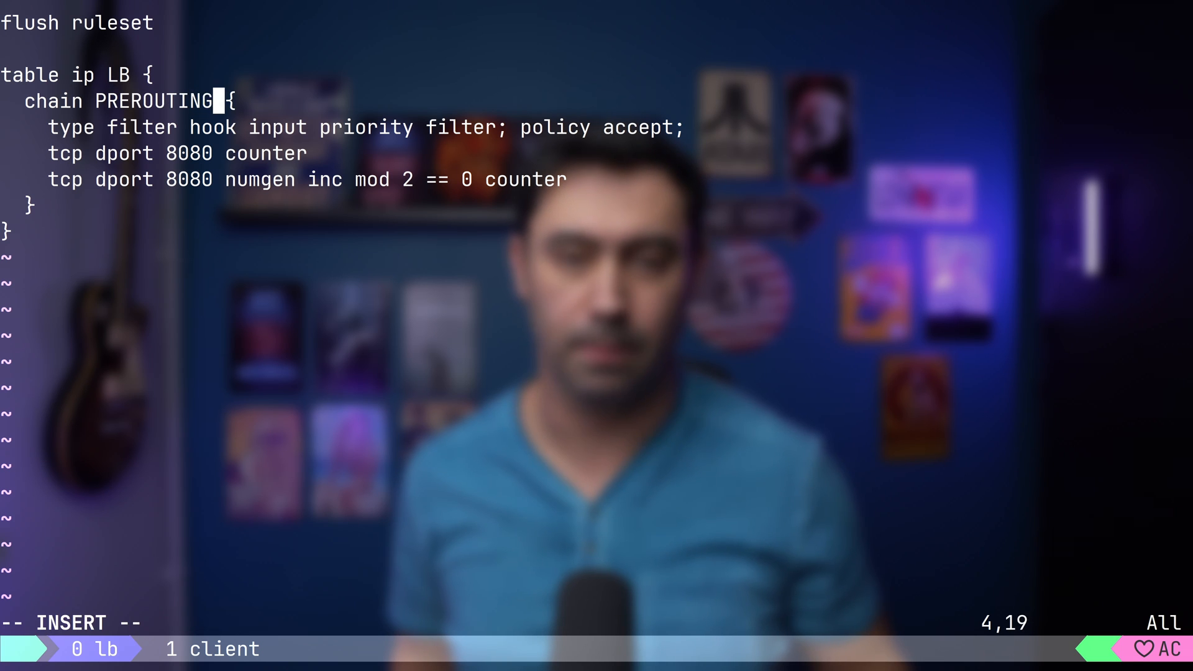
key("Escape")
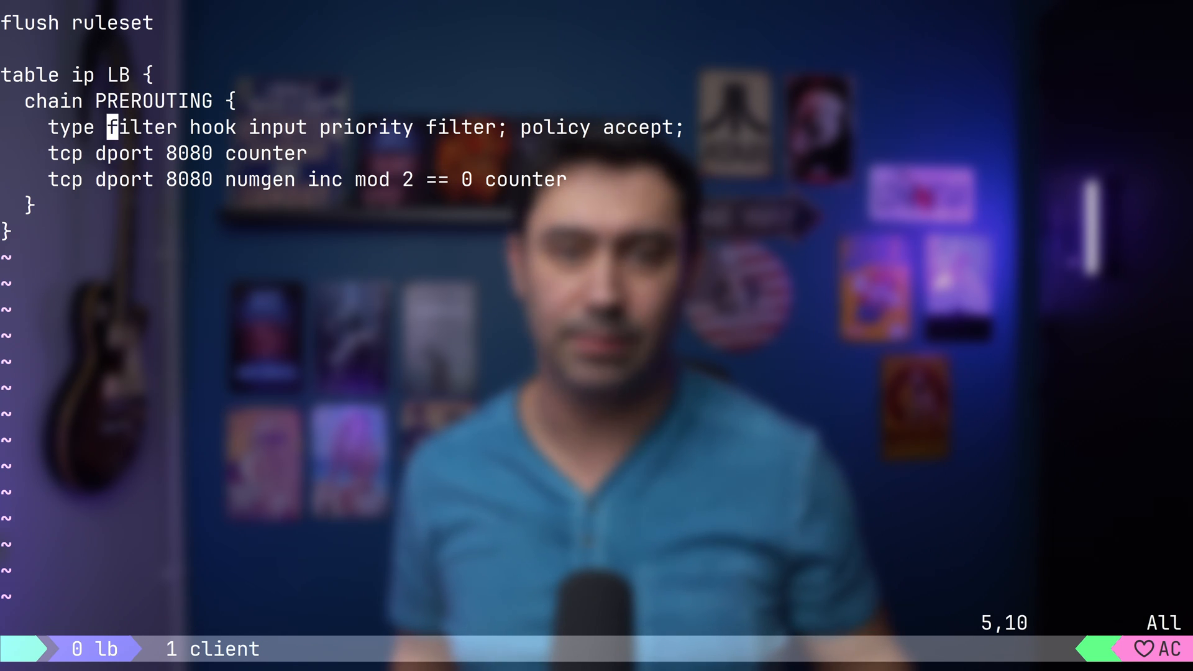
type("nat hook prerouting")
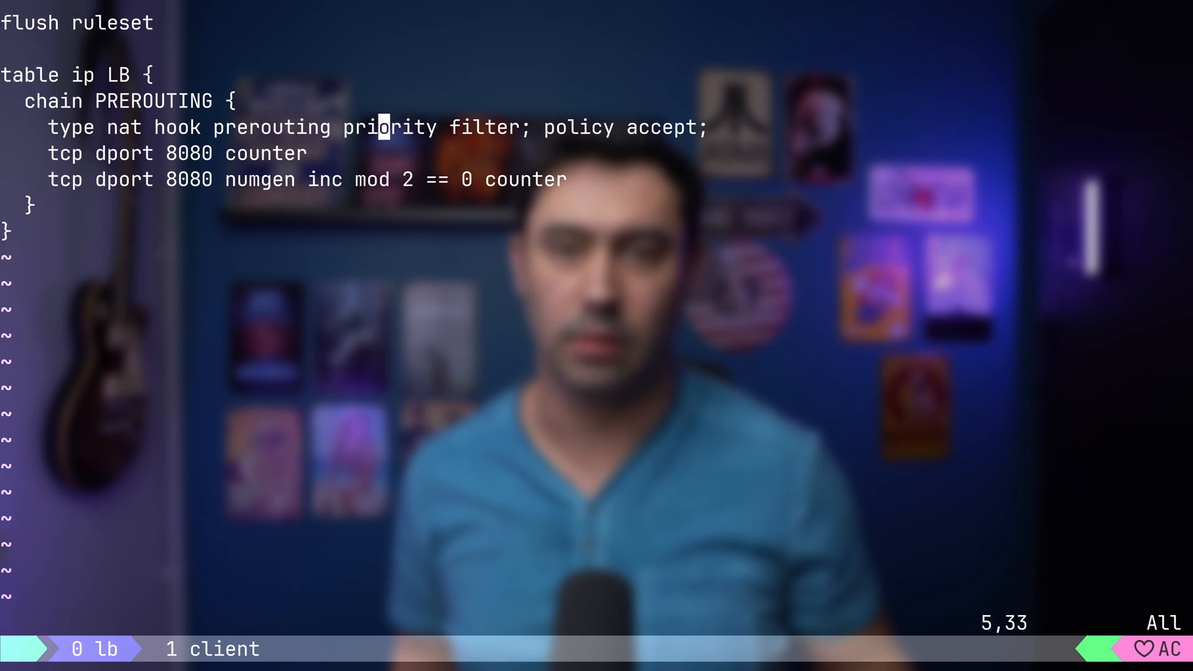
type("dstnat")
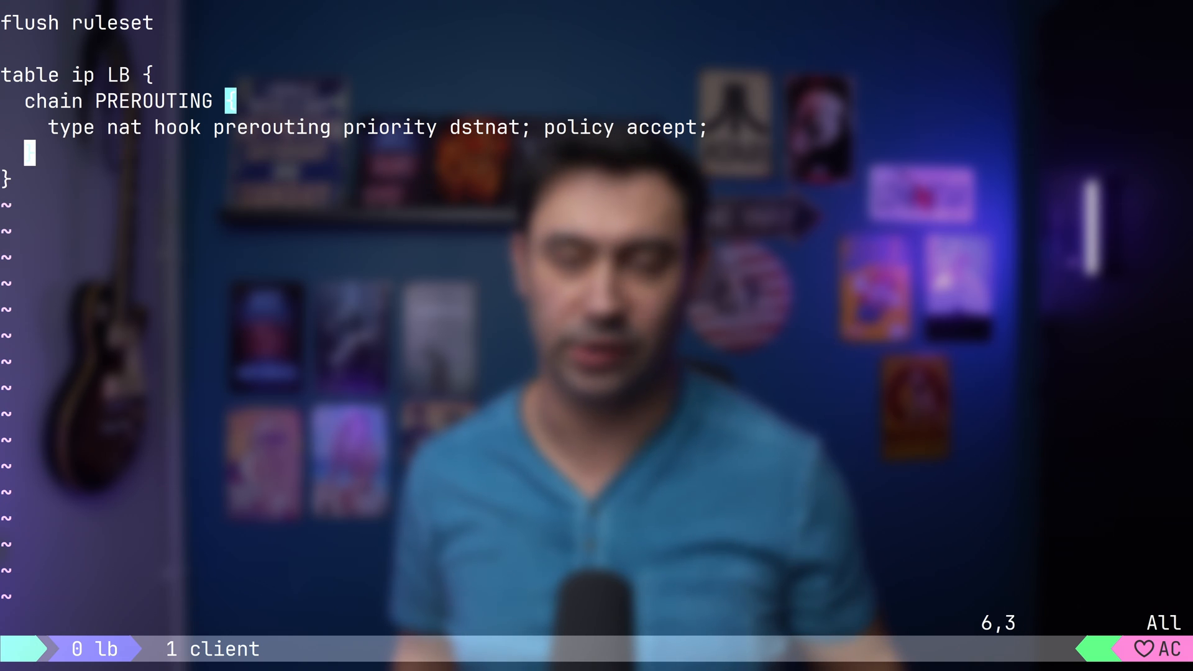
type("}")
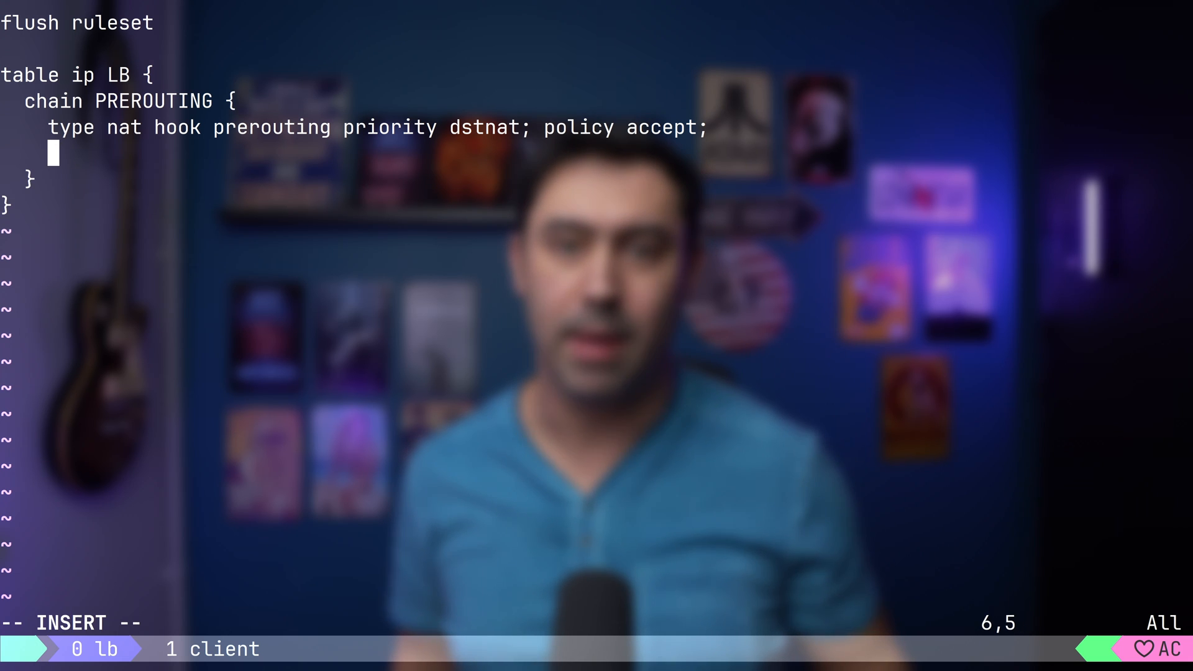
Step: Write the rule match 'iifname eth0 ip daddr 192.168.10.30 tcp dport 8080'
type("iifname")
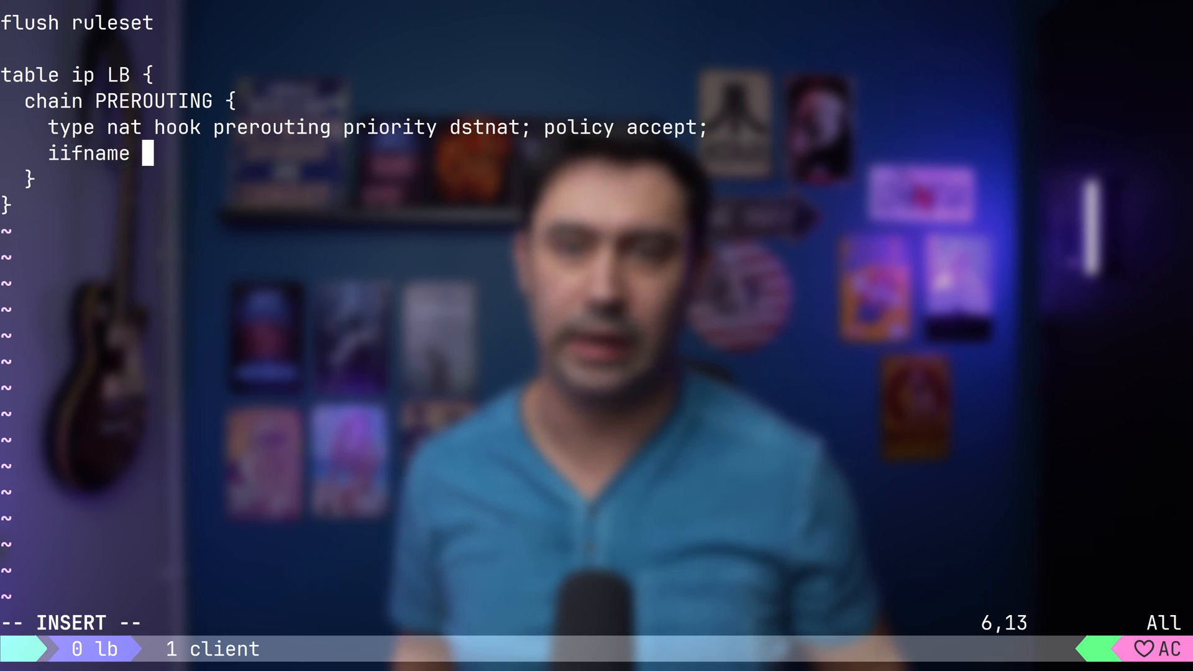
type("eth0")
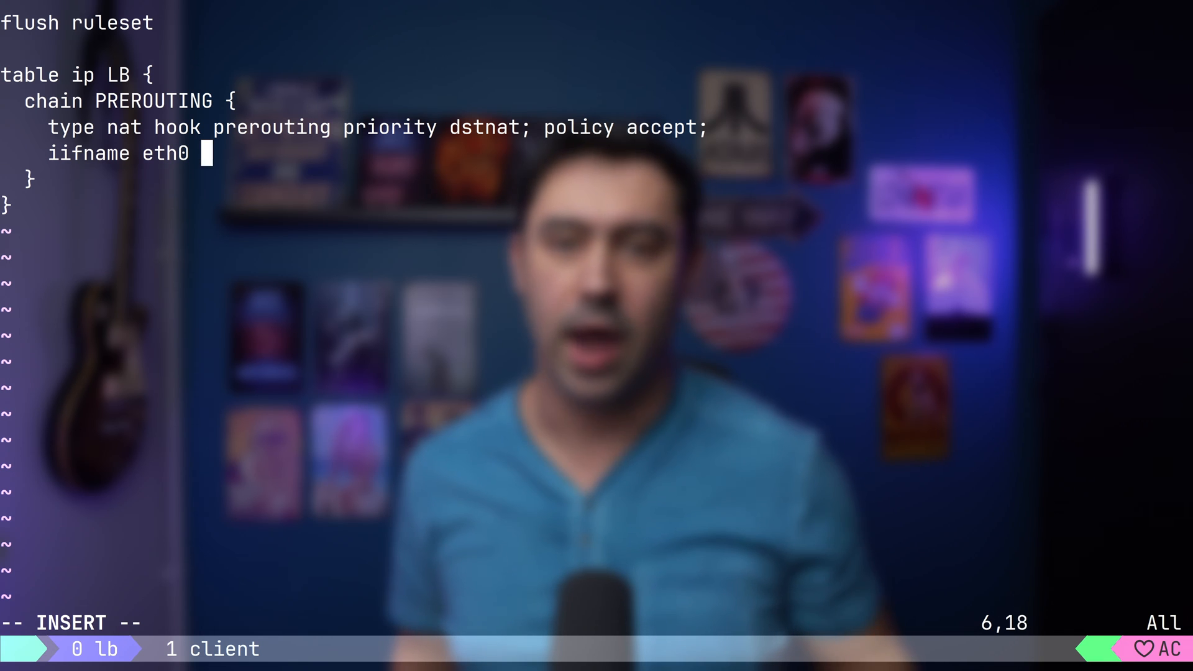
type("ip daddr")
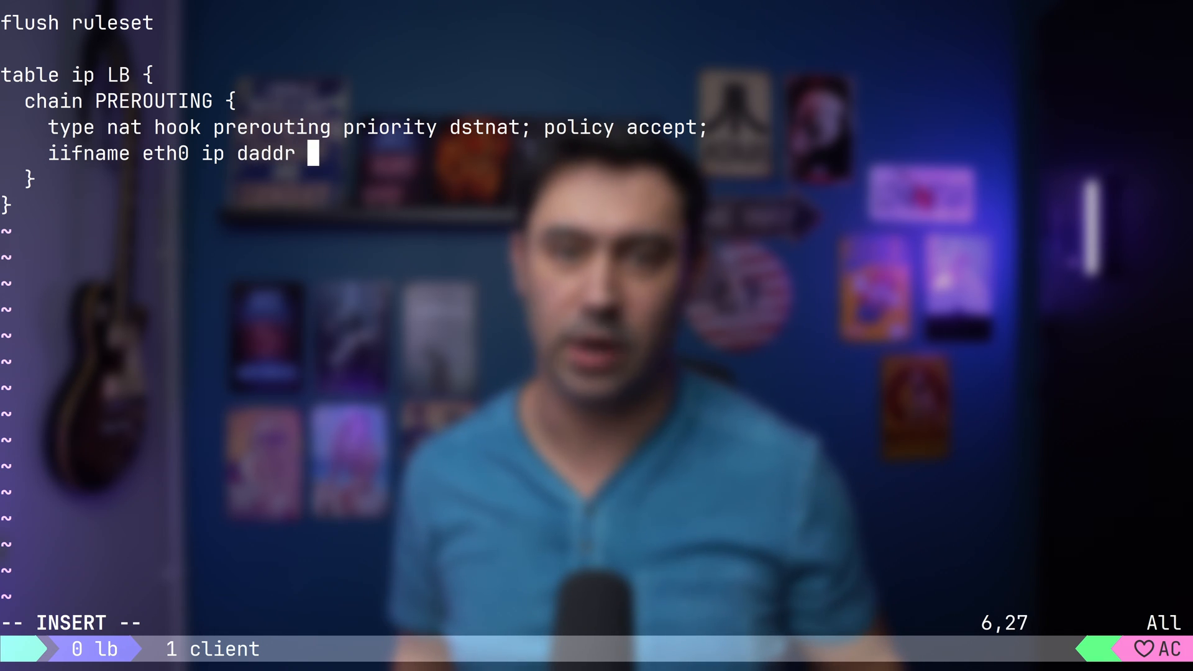
type("192.168.")
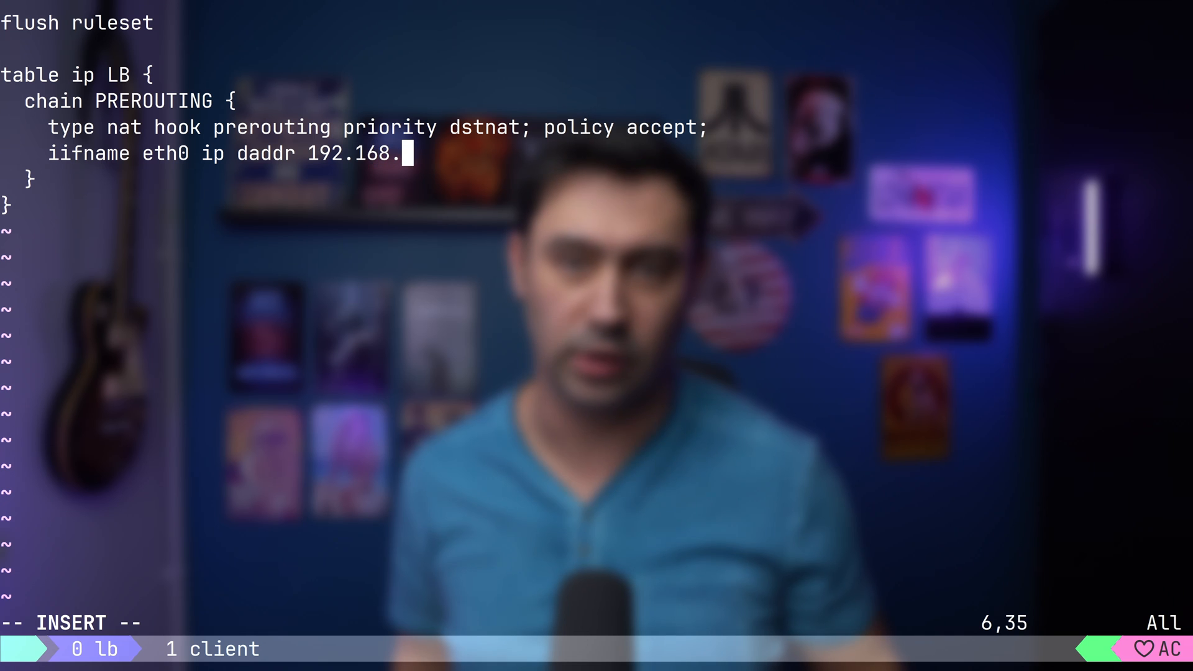
type("10.30 t")
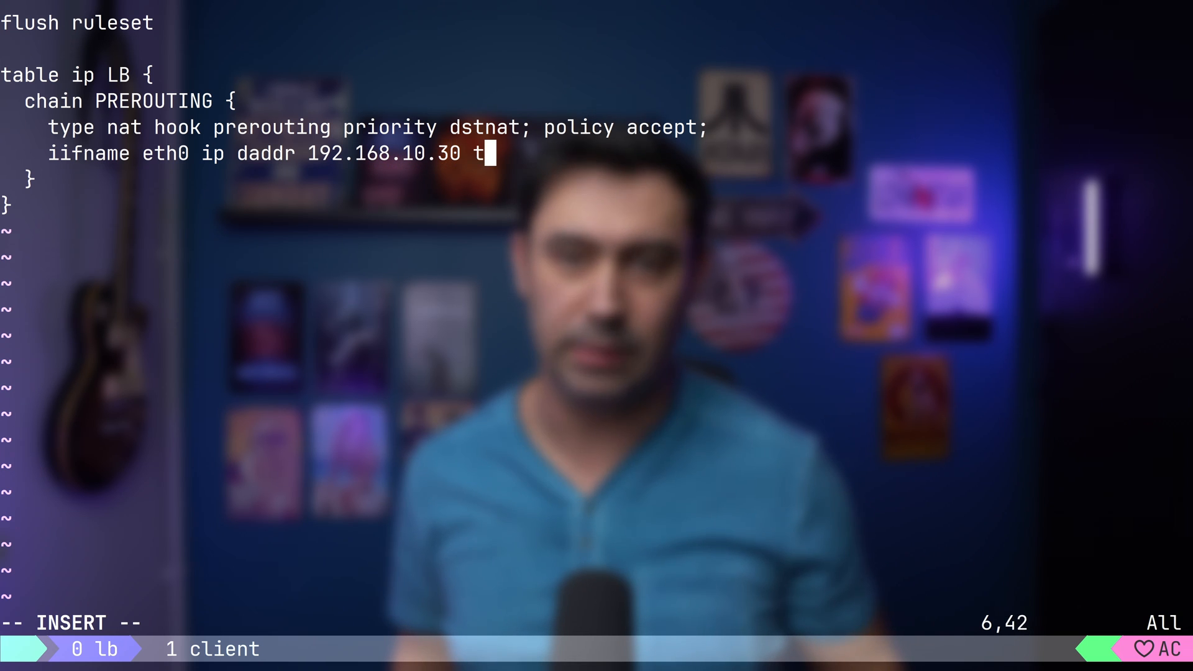
type("cp dport 8080 dnat to map {")
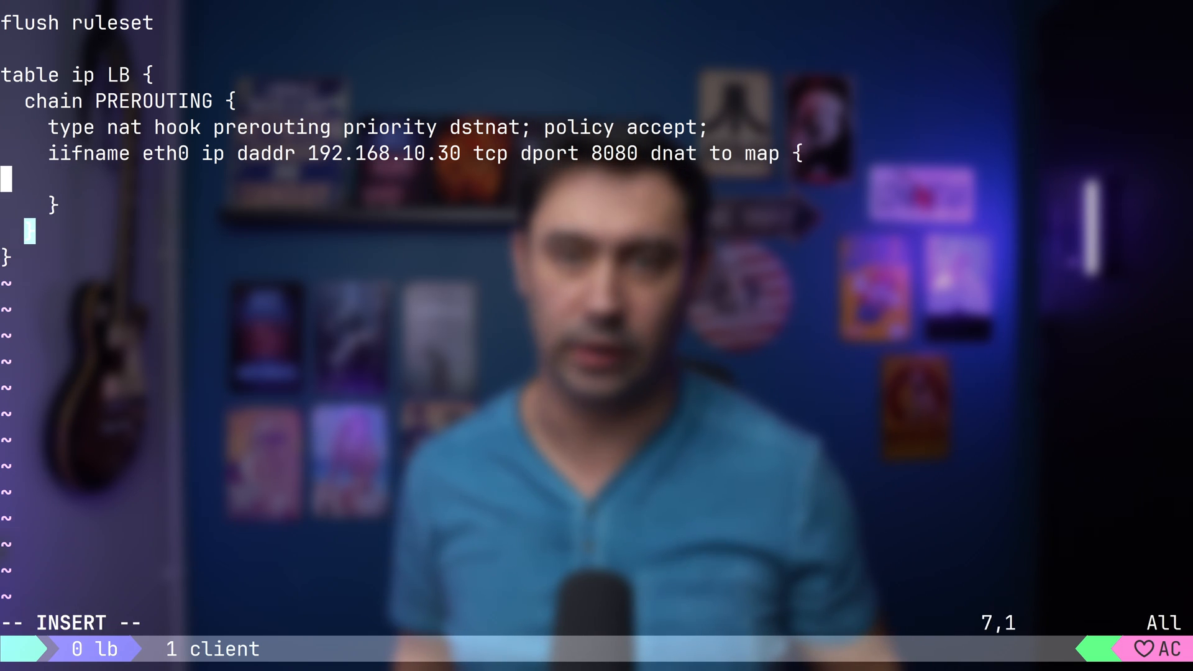
Step: Type the map entries '0 : 172.27.97.2, 1 : 172.27.97.3'
type("0 :")
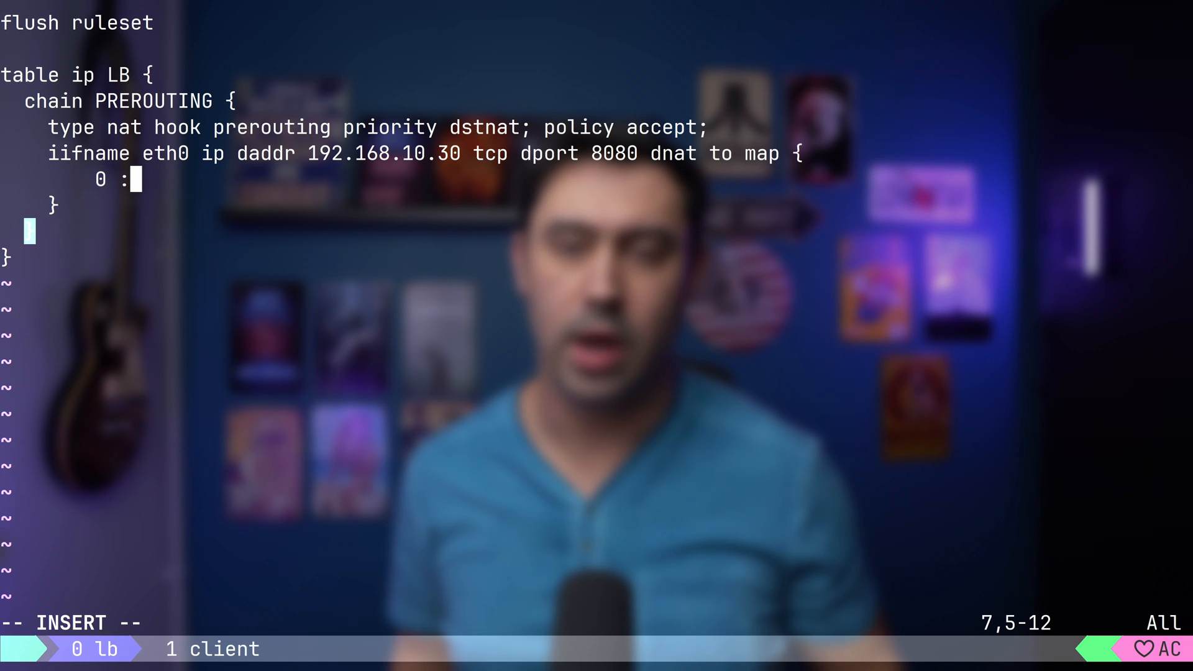
type("172")
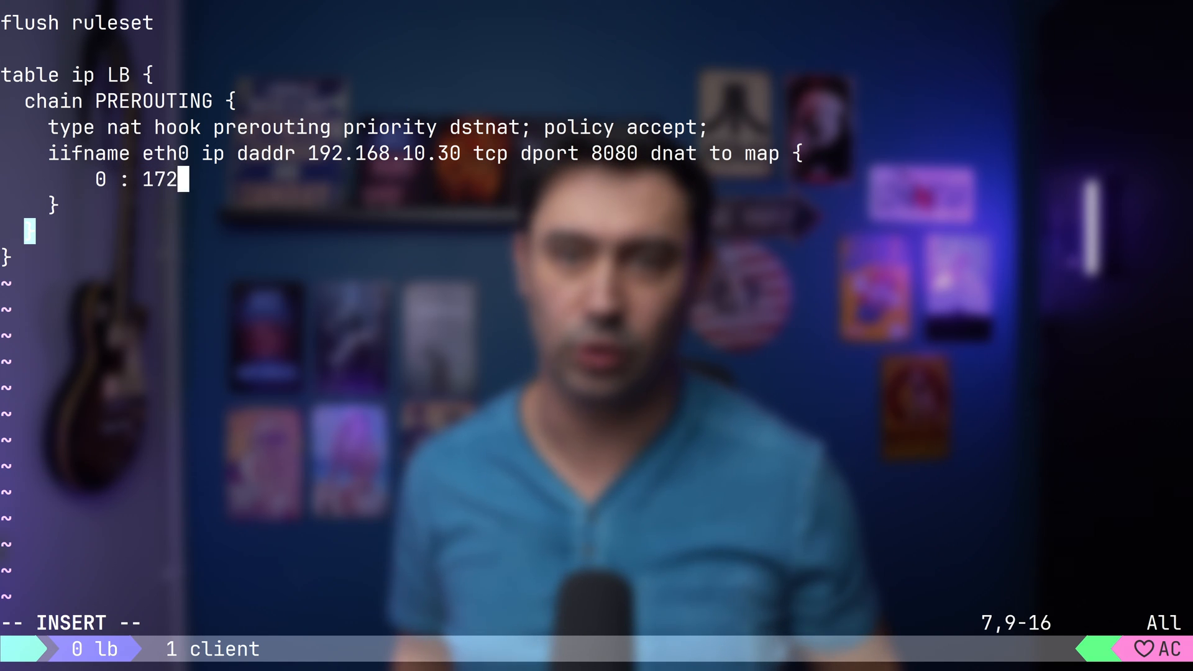
type(".27.97")
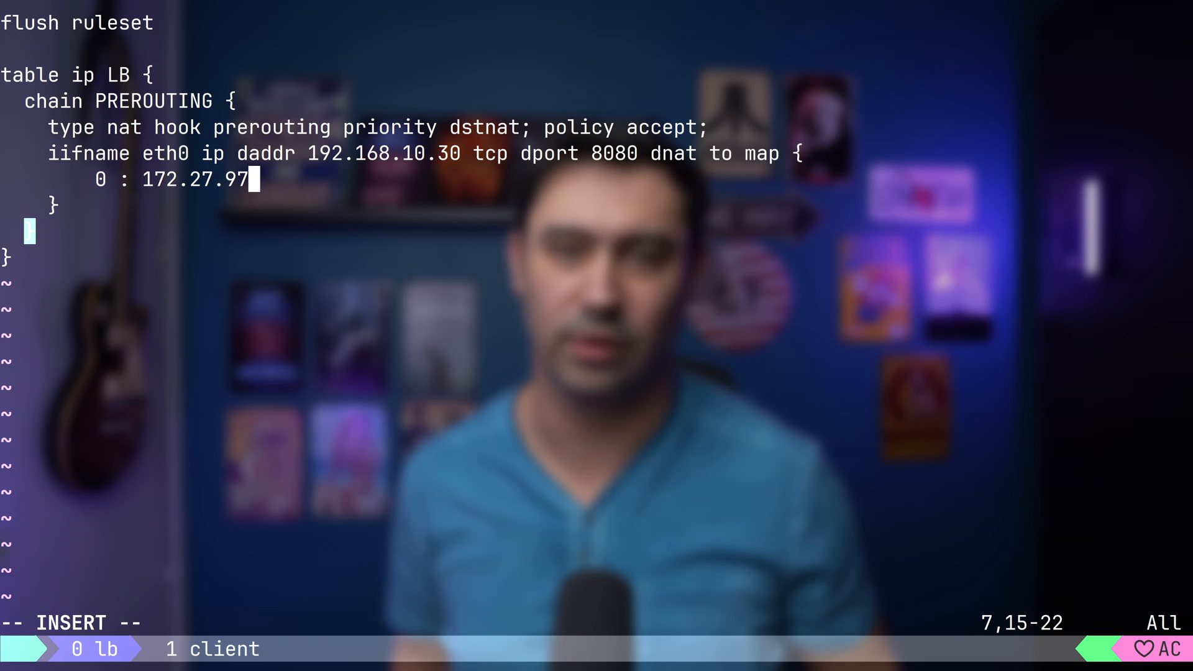
type(".2,")
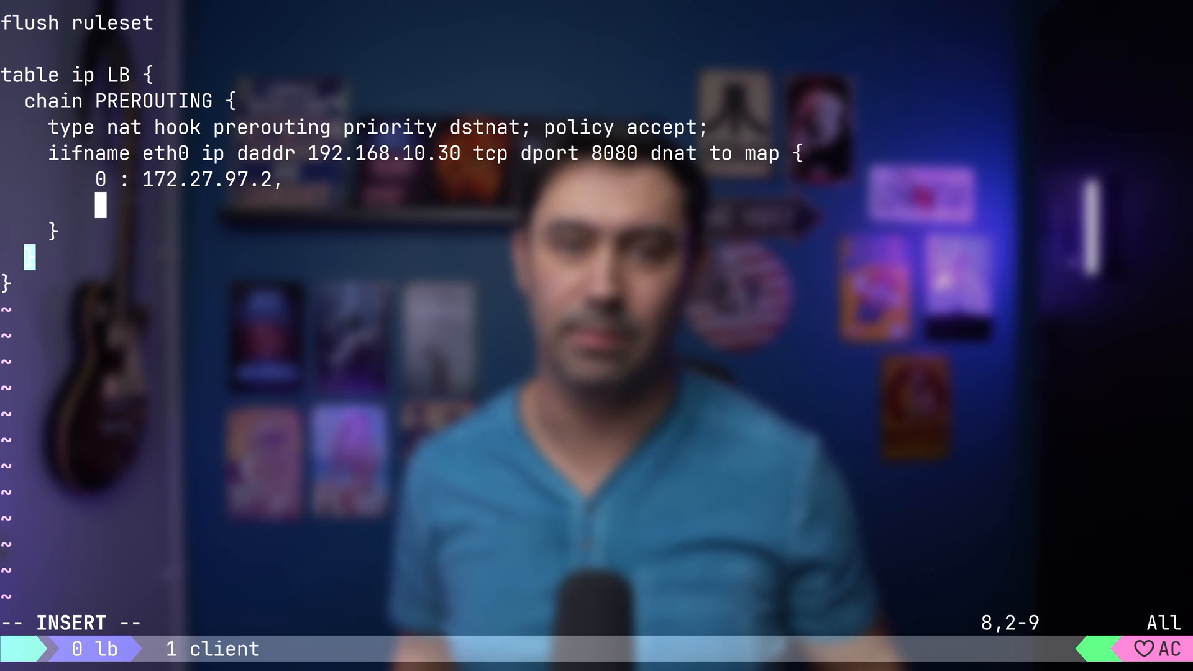
type("1")
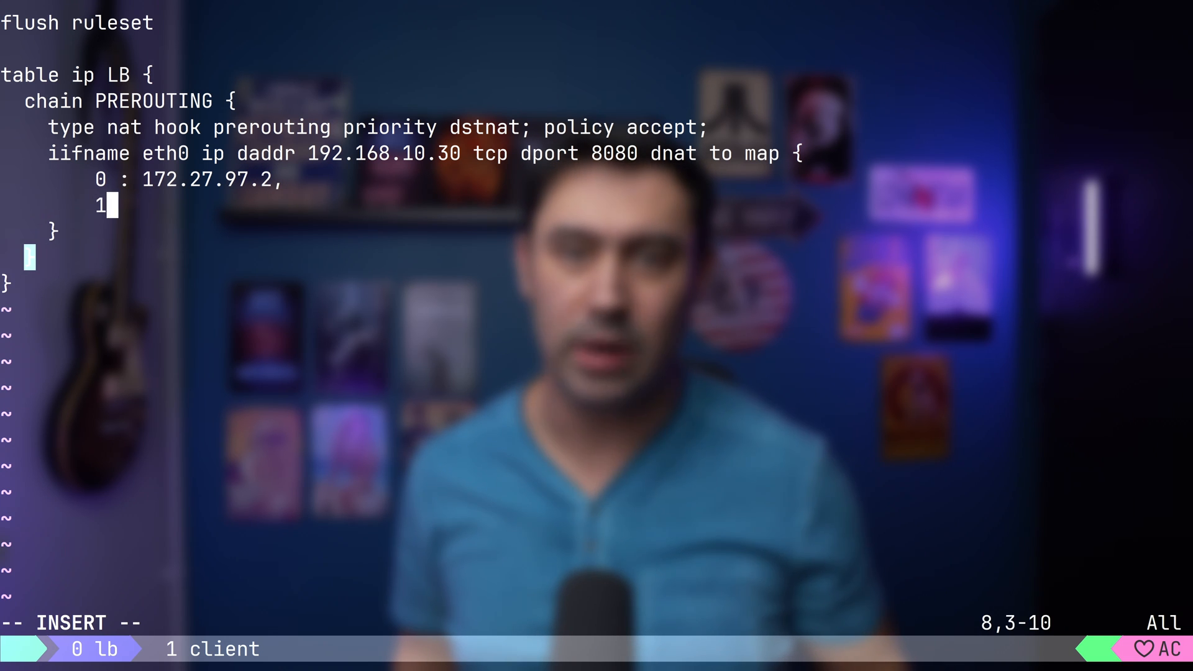
type(": 172")
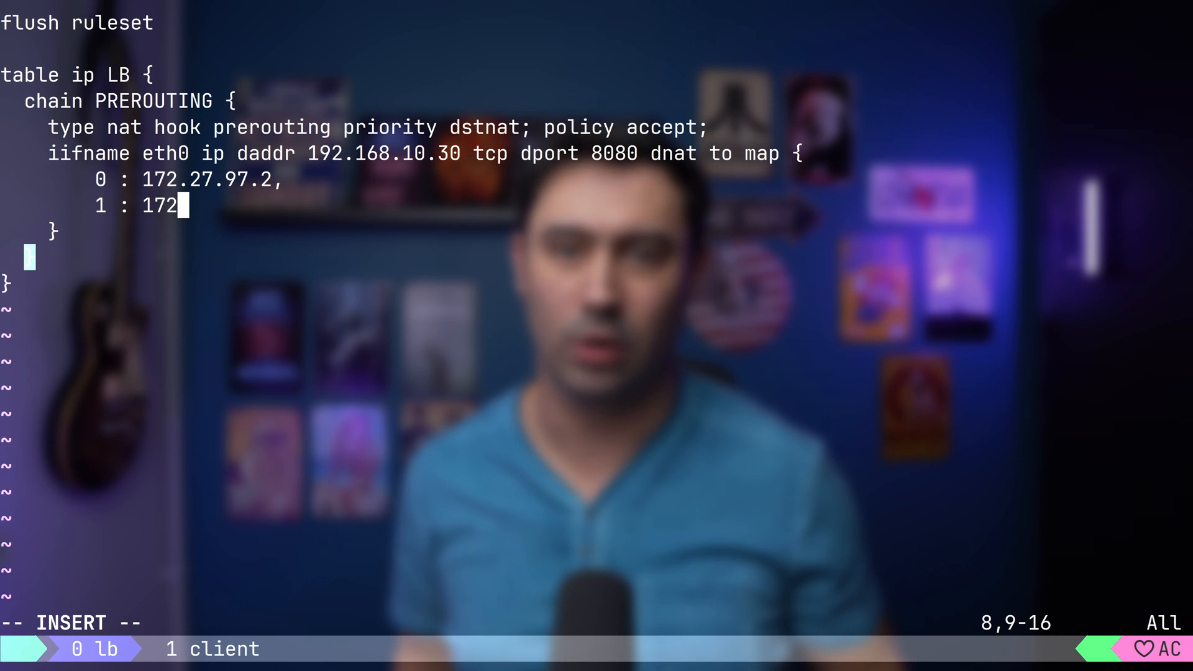
type(".27.97")
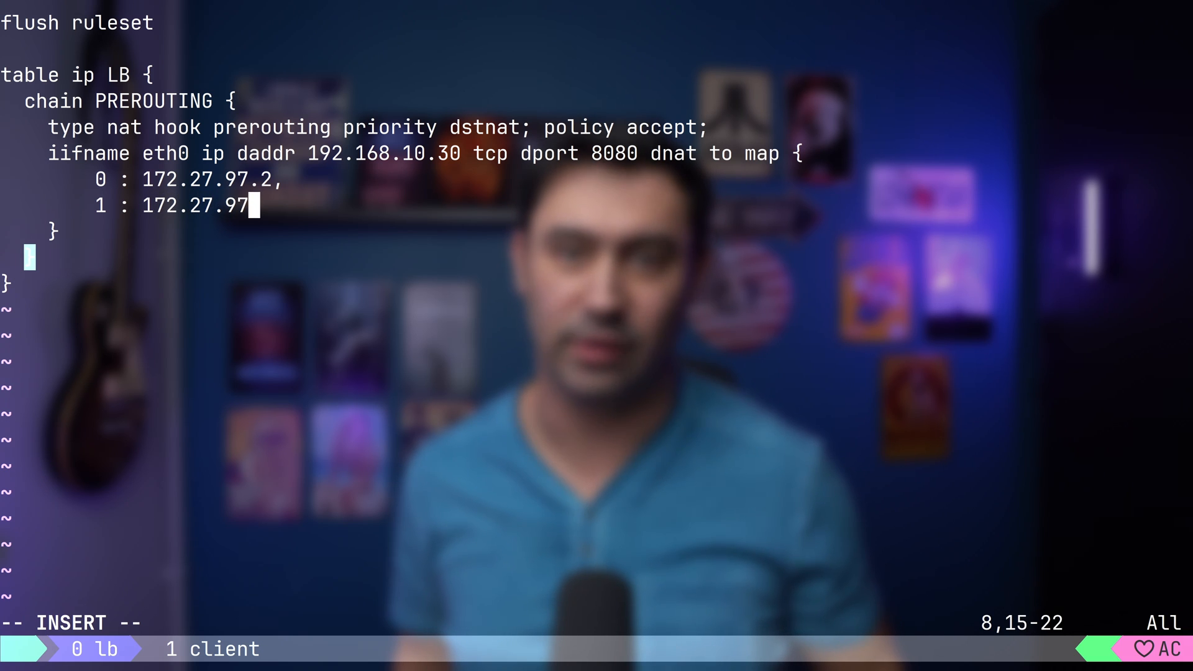
type(".3")
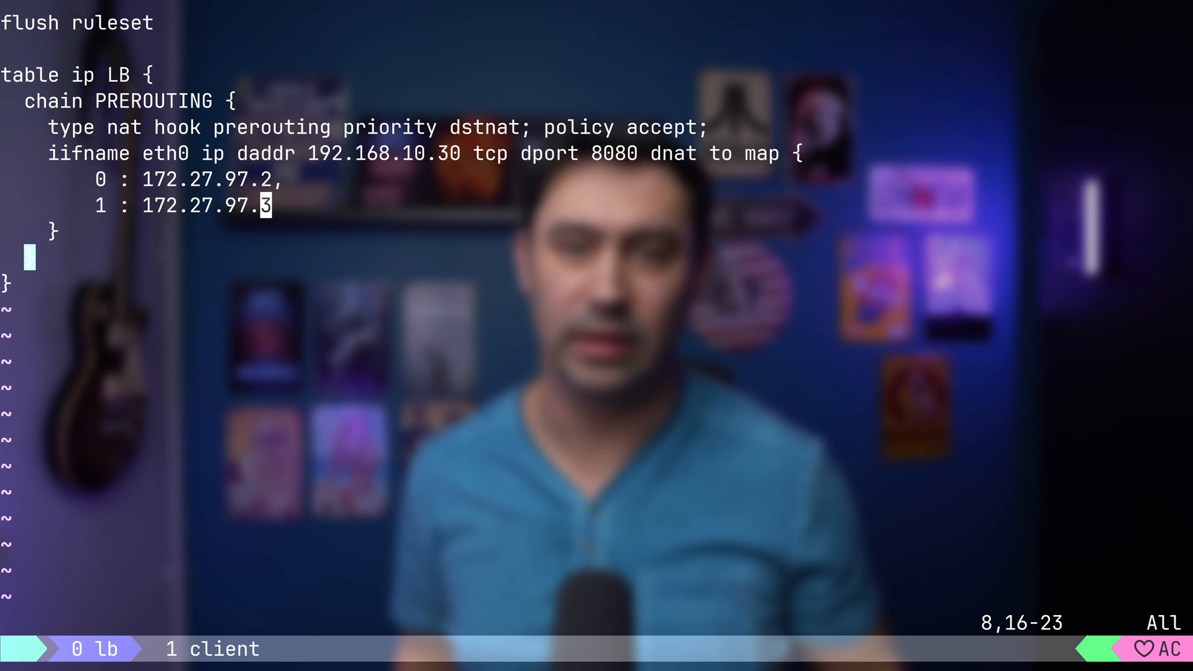
Step: Insert 'numgen inc mod 2' into the dnat rule and save the file
type("numgen")
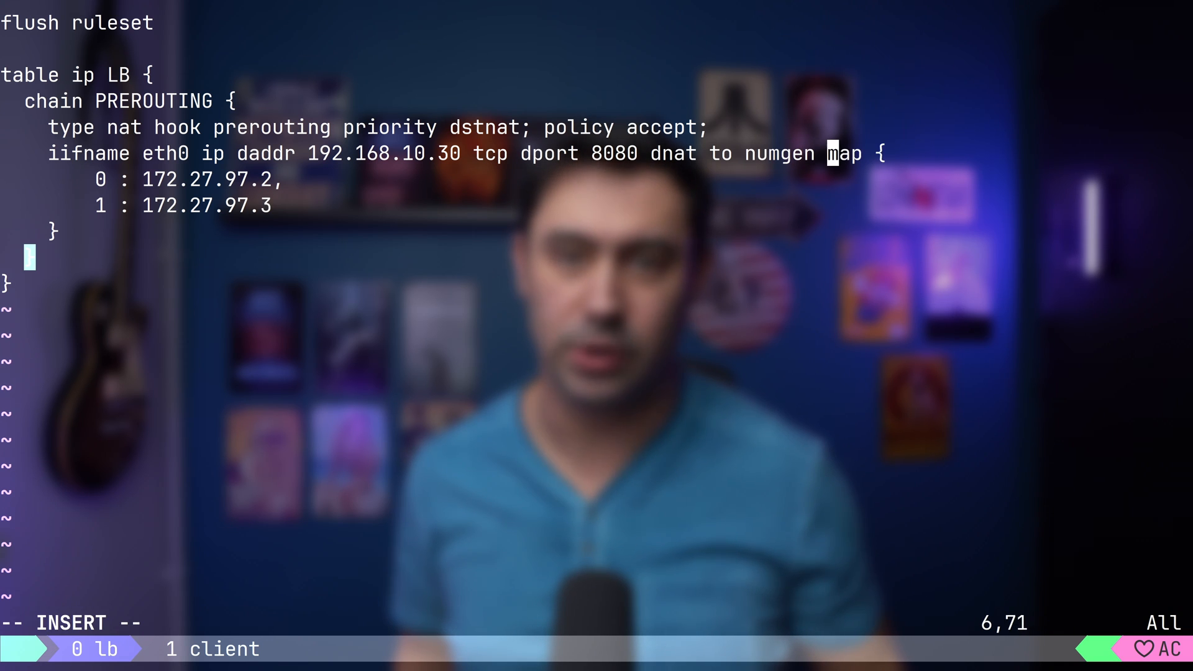
type("inc")
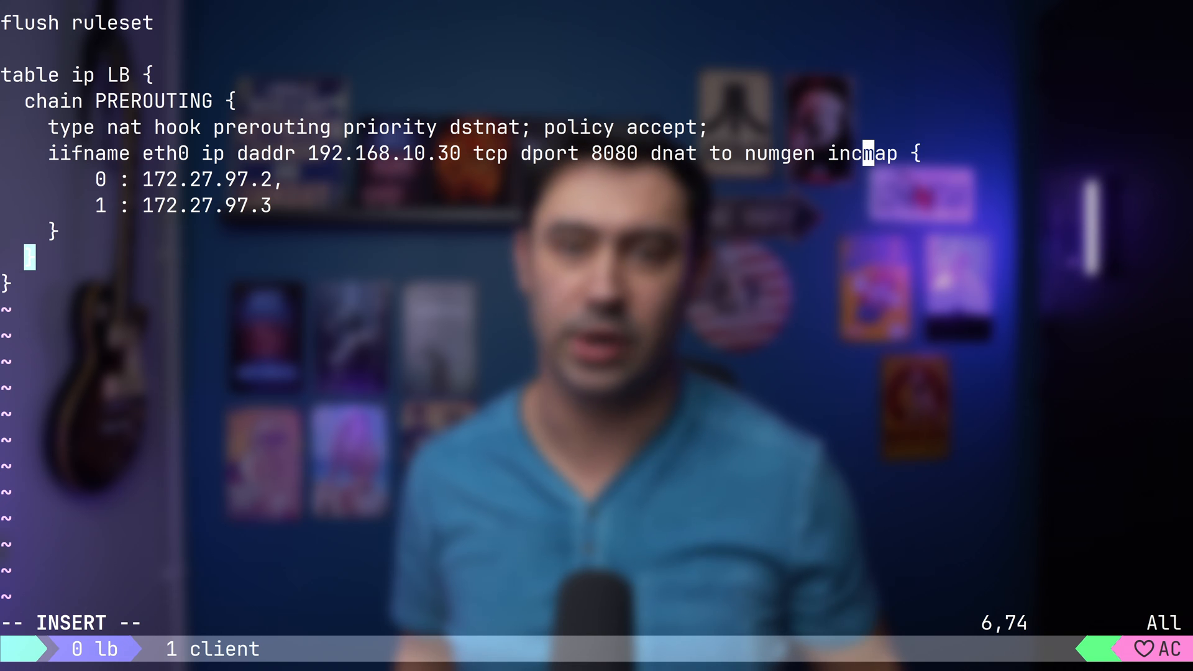
type("mod")
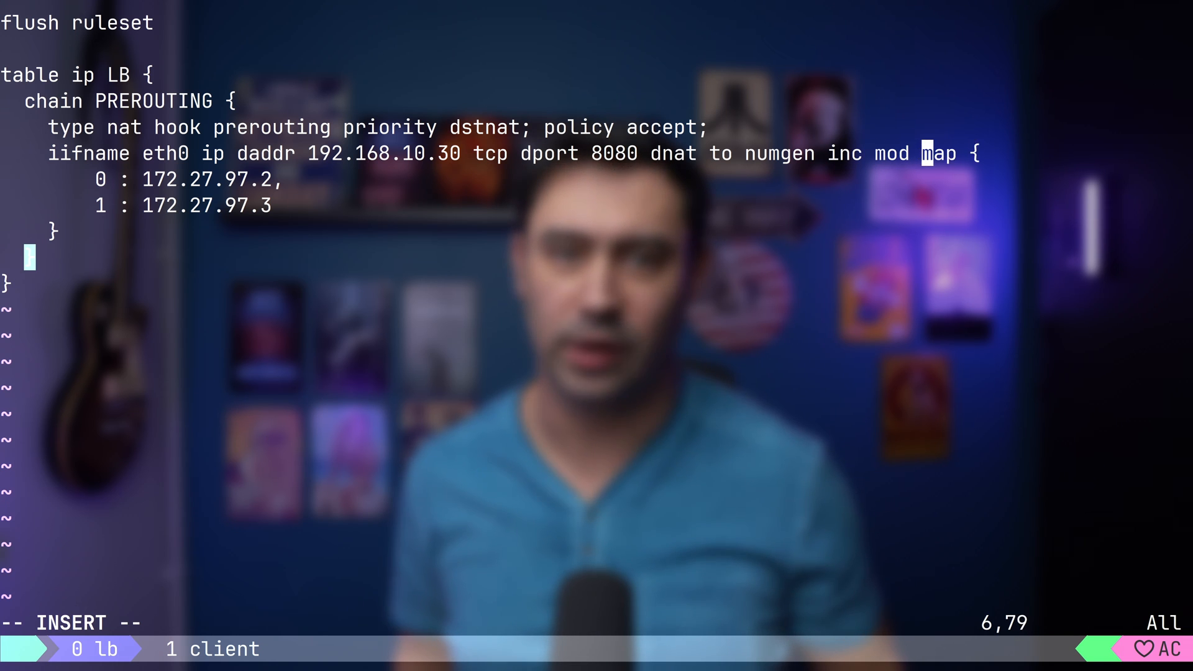
type("2")
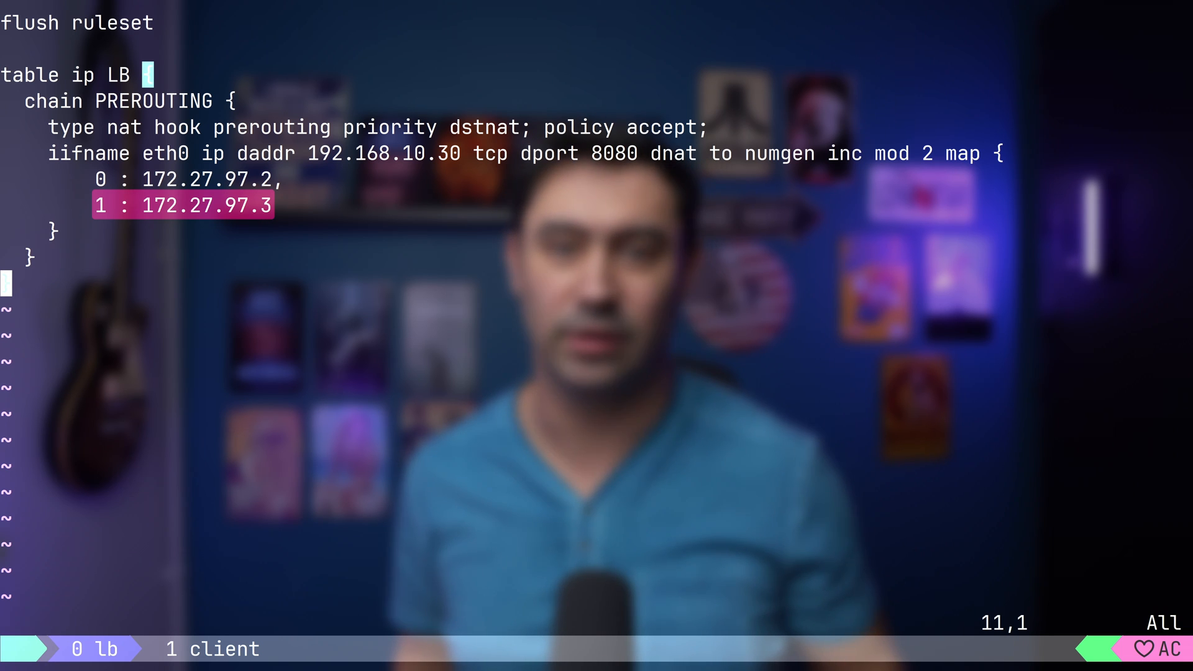
key("Up")
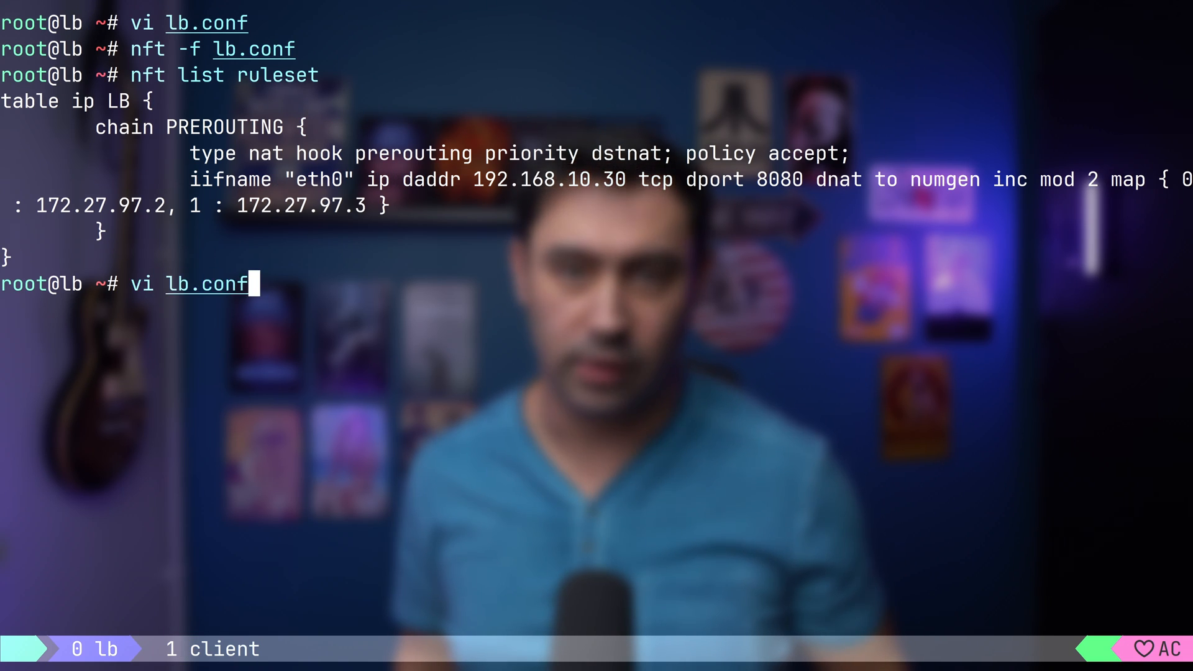
Step: Reopen lb.conf in Vim and move to the load-balancing map
key("Return")
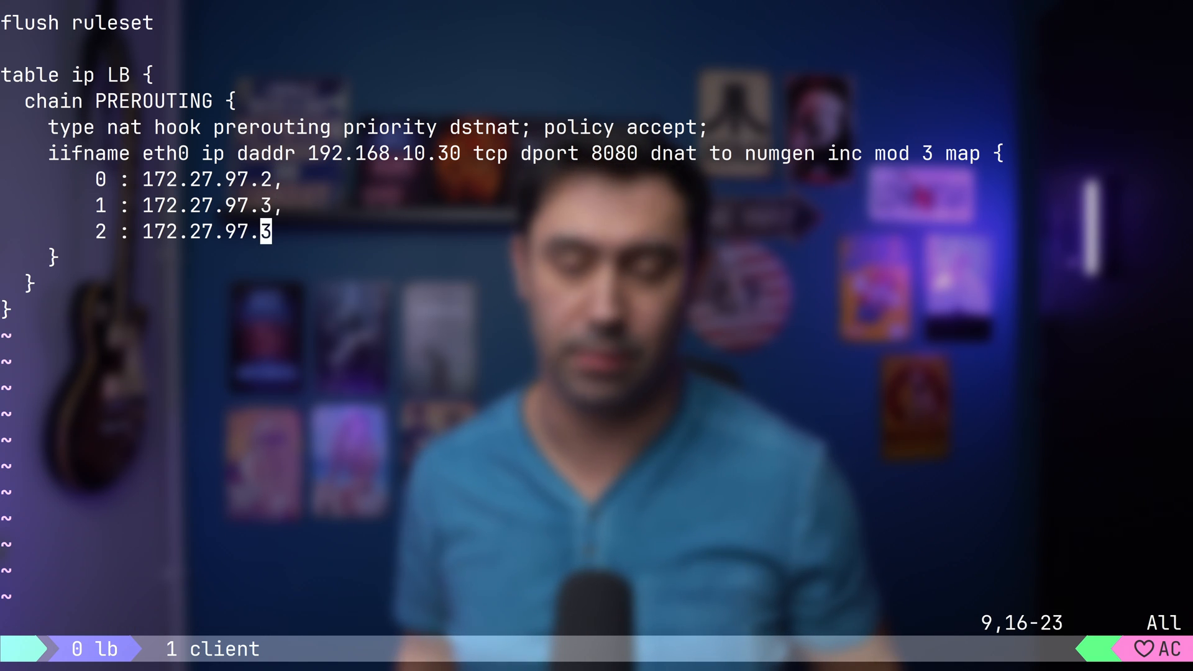
key("up")
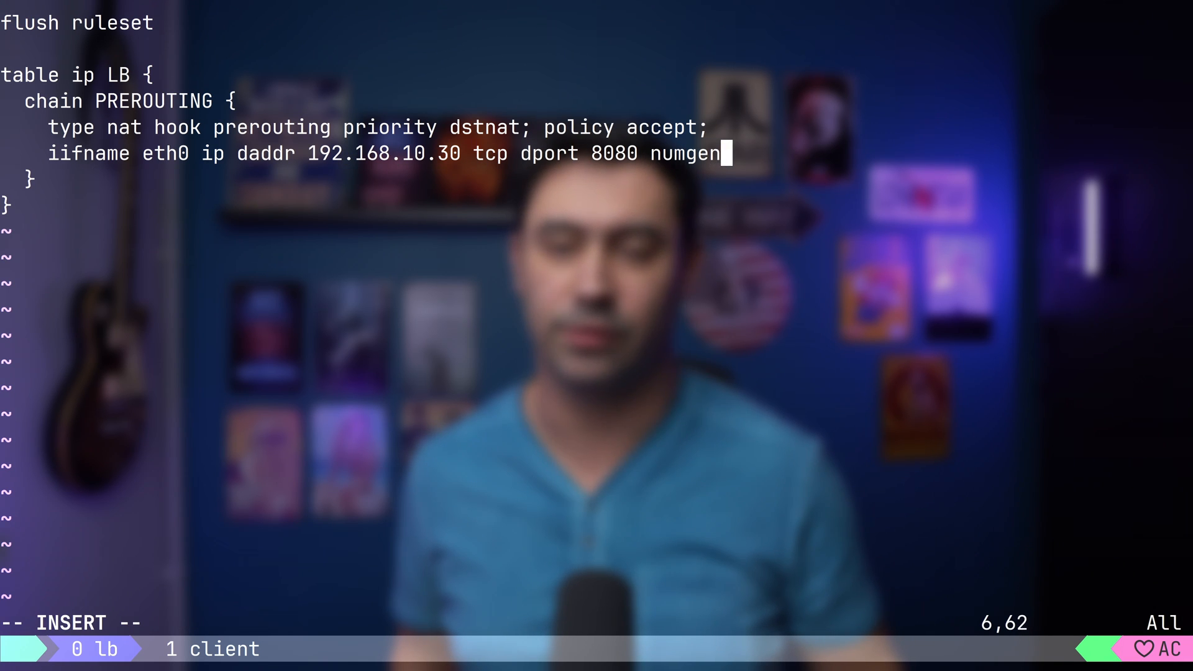
Step: Type 'random mod 100' into the port-8080 dnat rule
type("random mod 100")
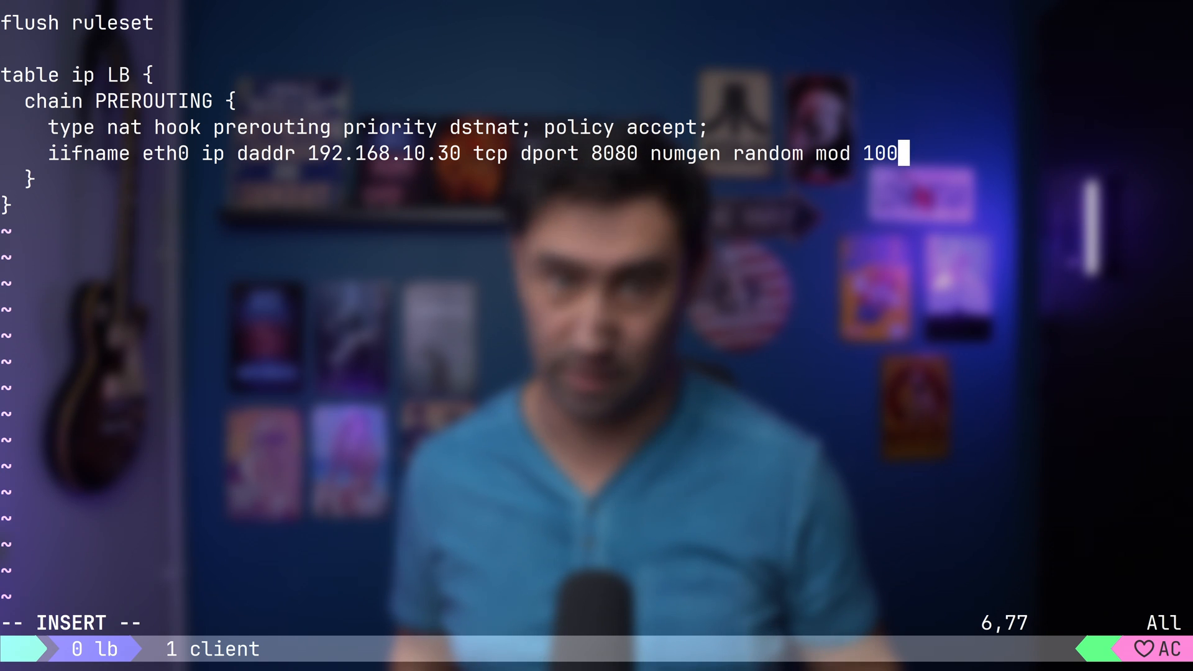
type("<")
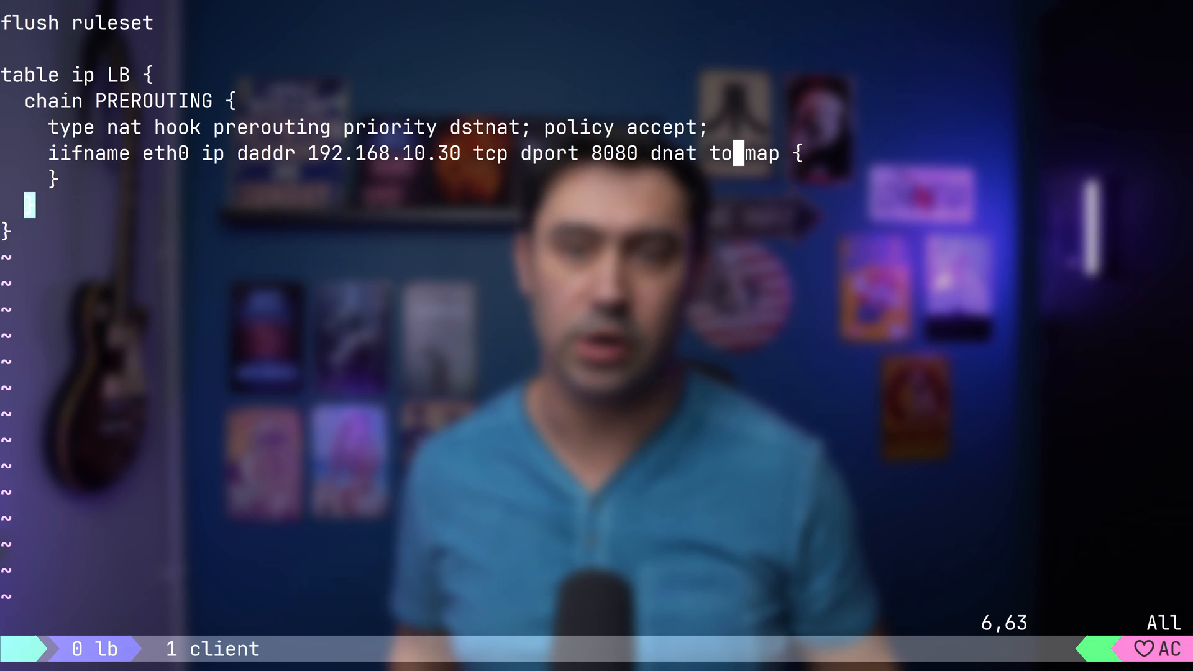
Step: Insert 'numgen random mod 100' after 'dnat to' and open a new map line
type("numgen")
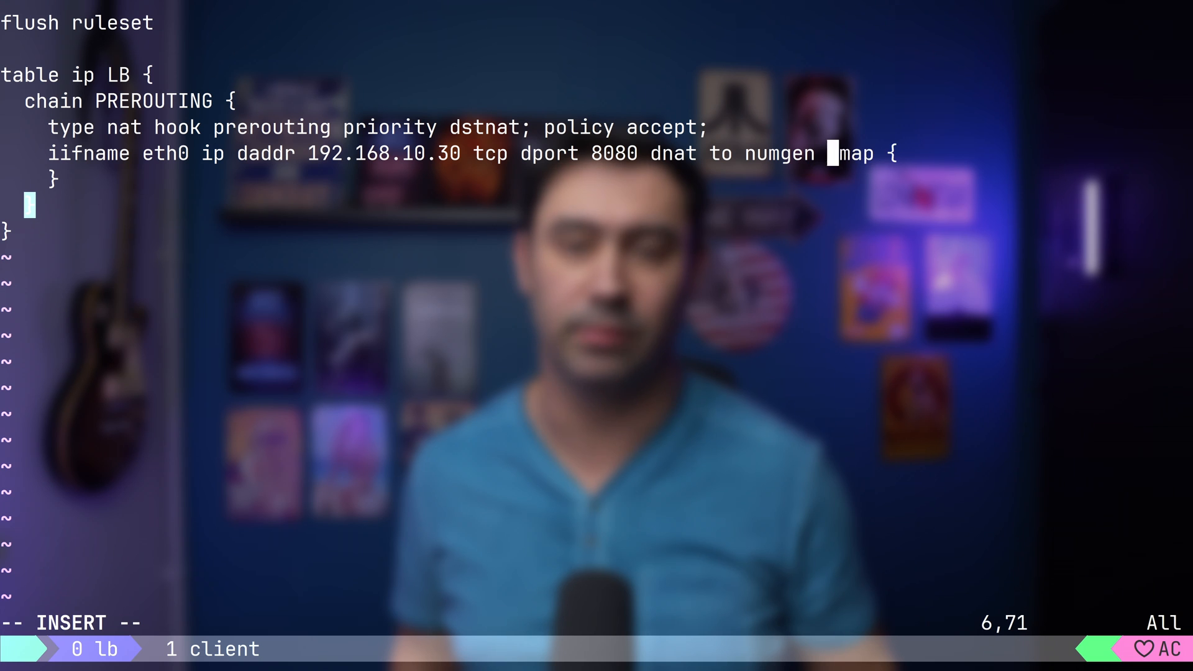
type("random mod 100")
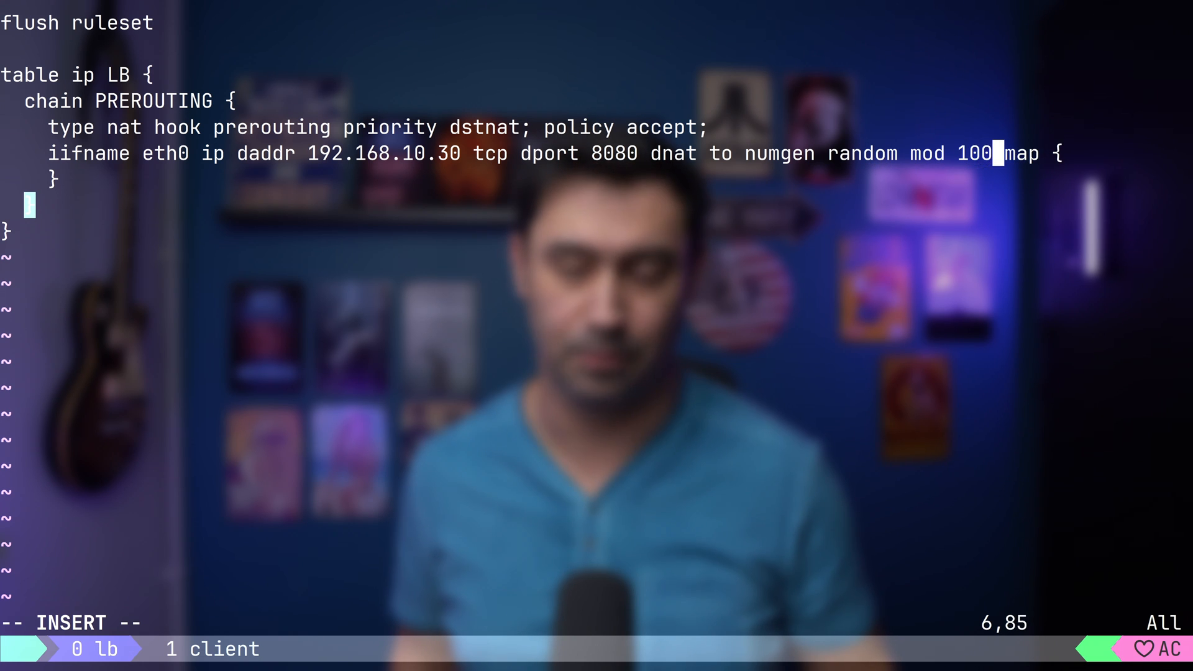
key("Return")
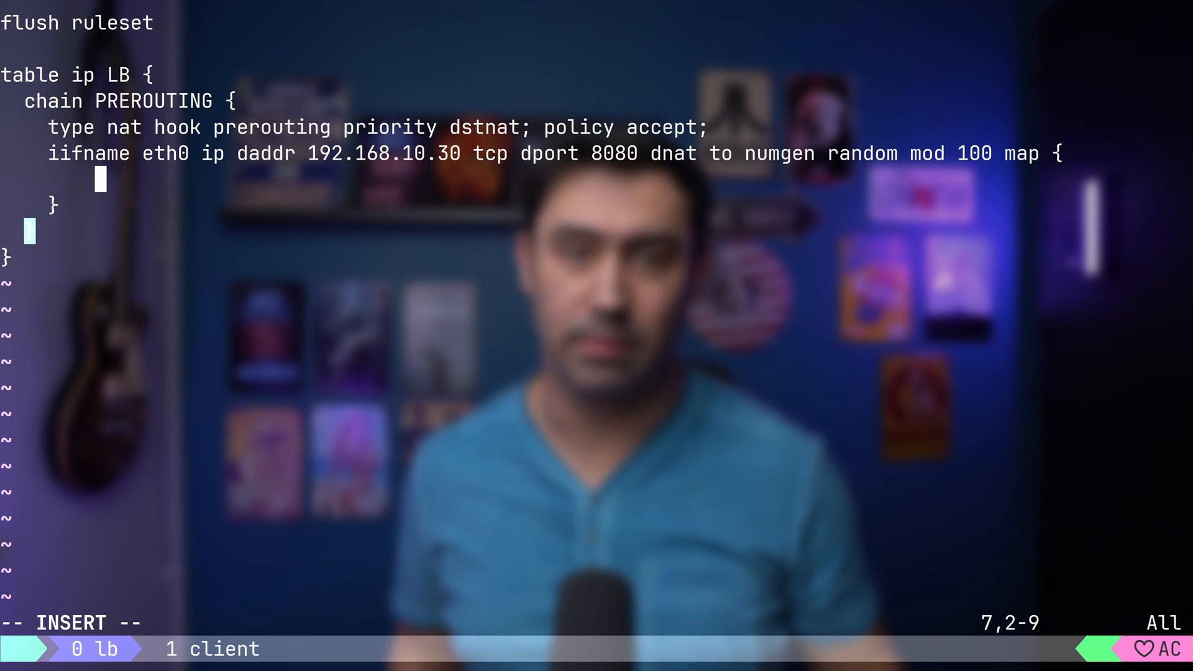
Step: Add map entries 0-24 : 172.27.97.2 and 25-99 : 172.27.97.3
type("0-24 :")
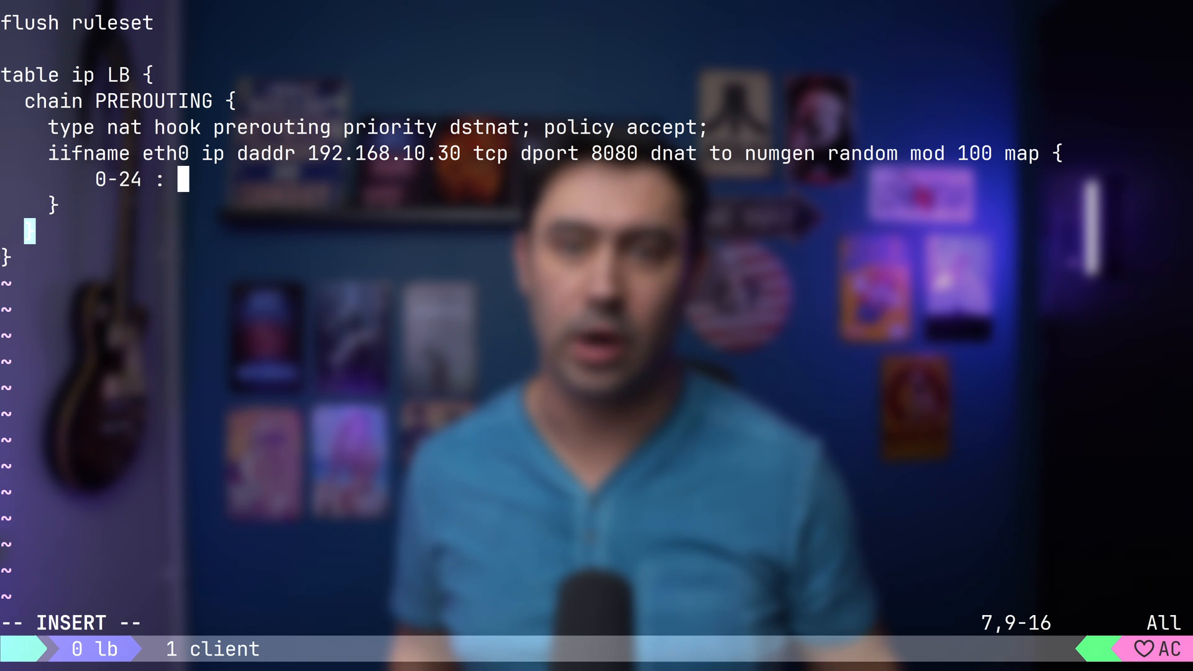
type("172.27.97.2,")
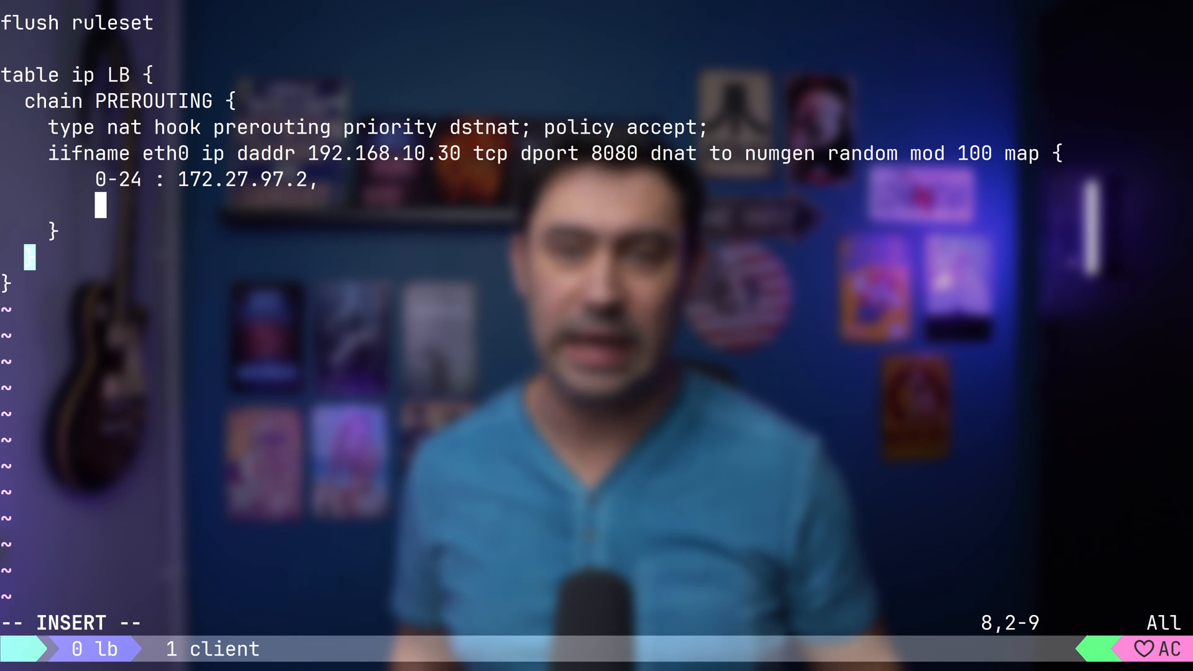
type("25-99")
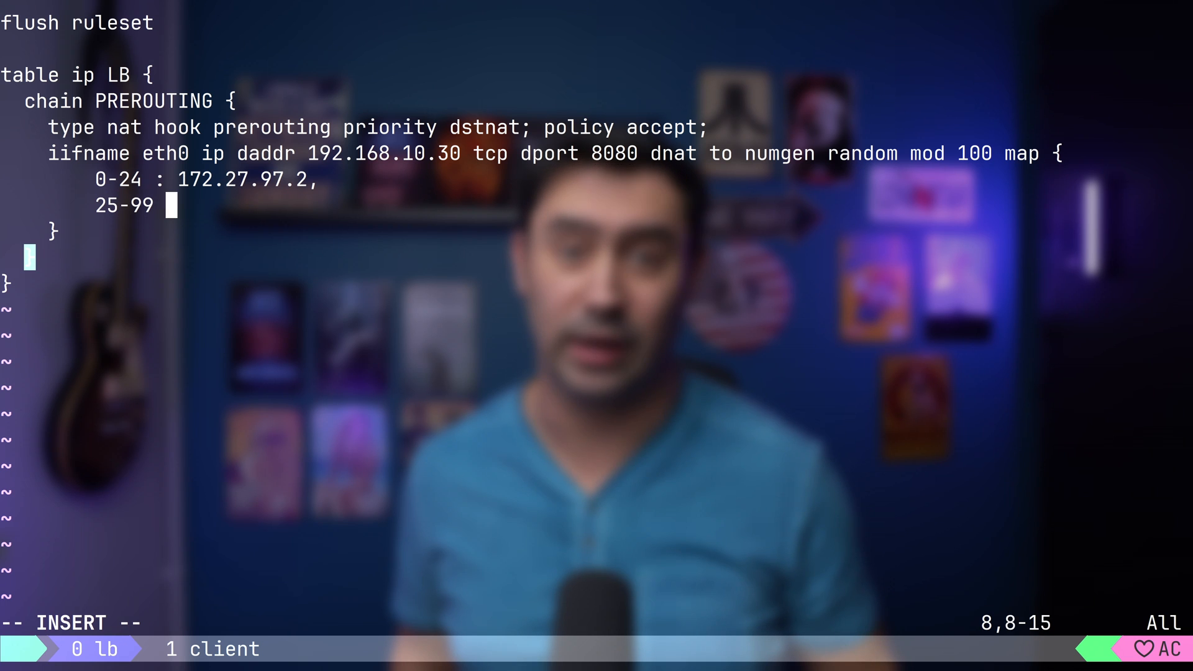
type(":")
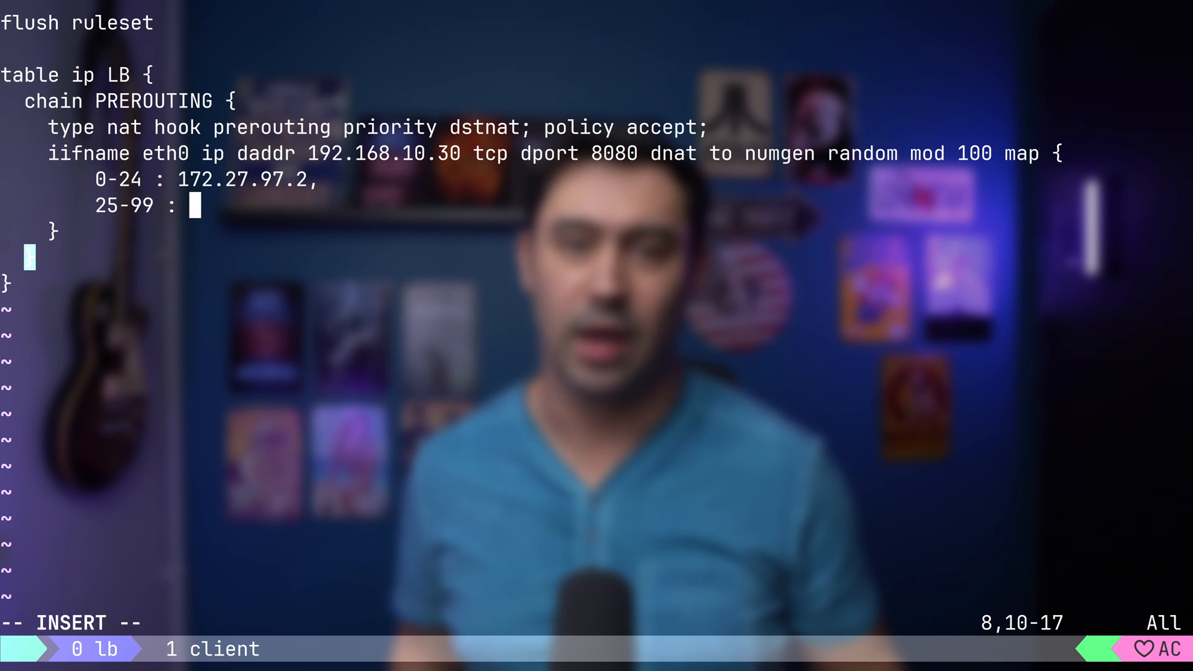
type("172.27.97")
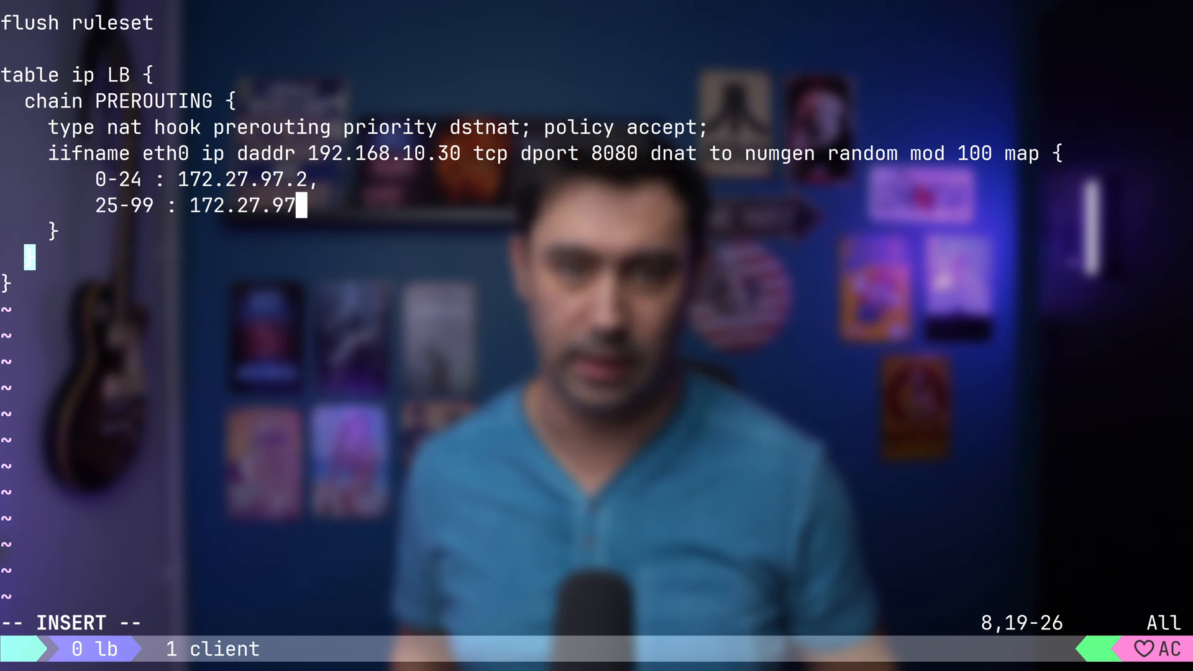
type("3")
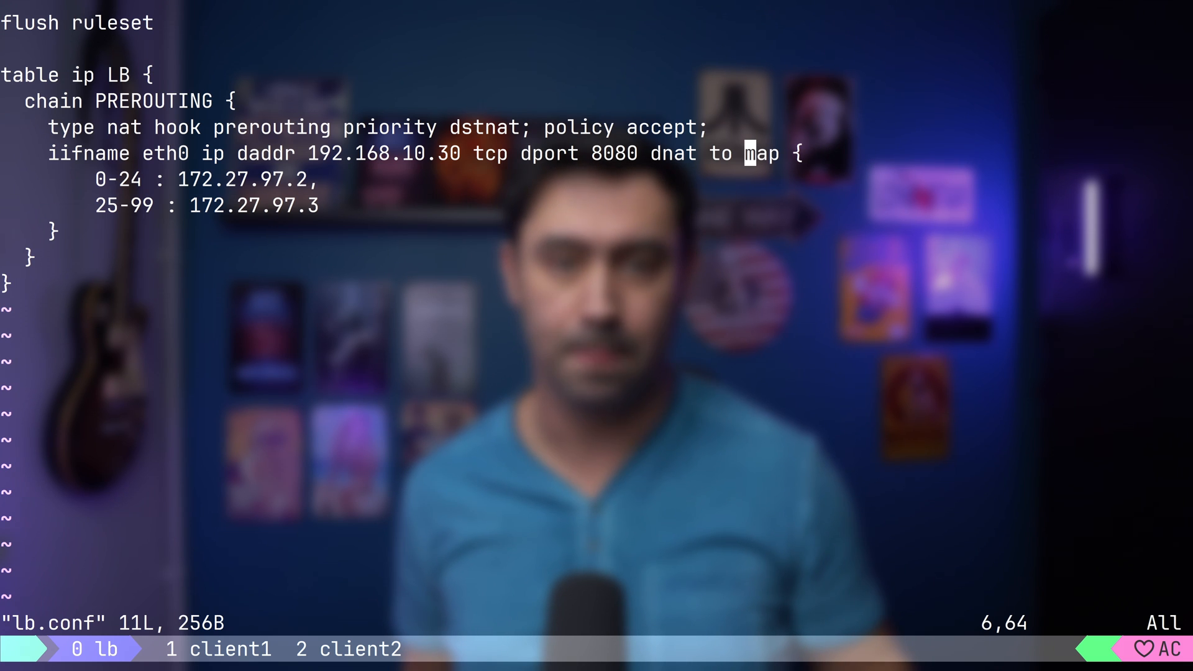
Step: Insert 'jhash ip saddr mod 2' before 'map' in the dnat rule
key("i")
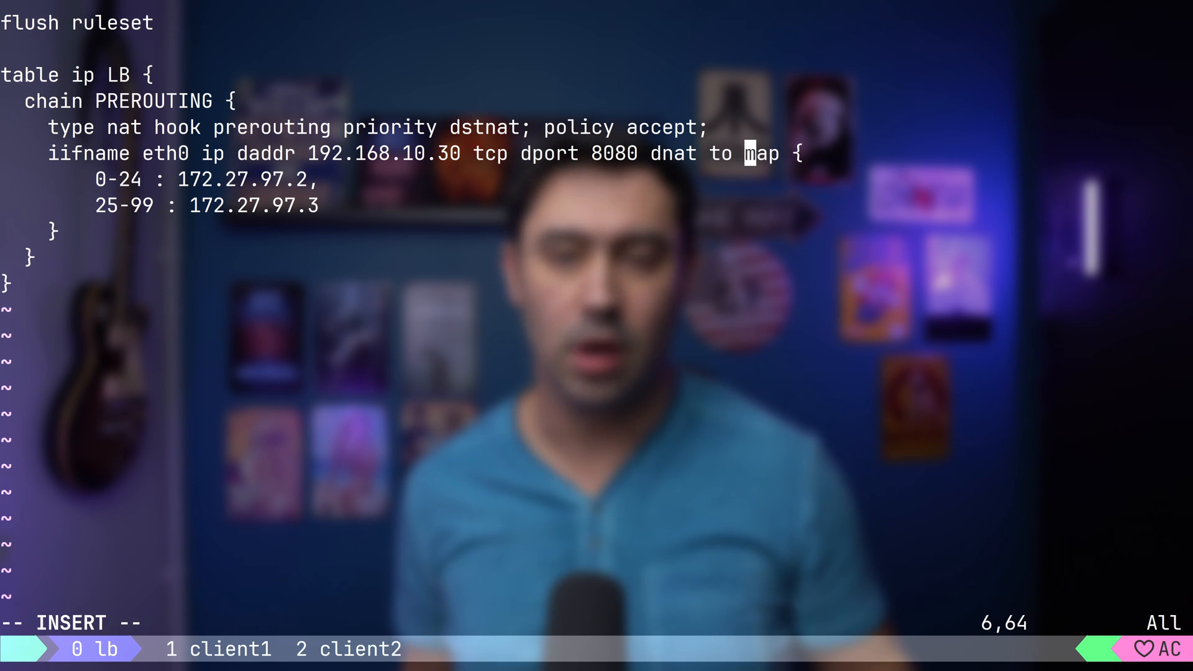
type("jhash")
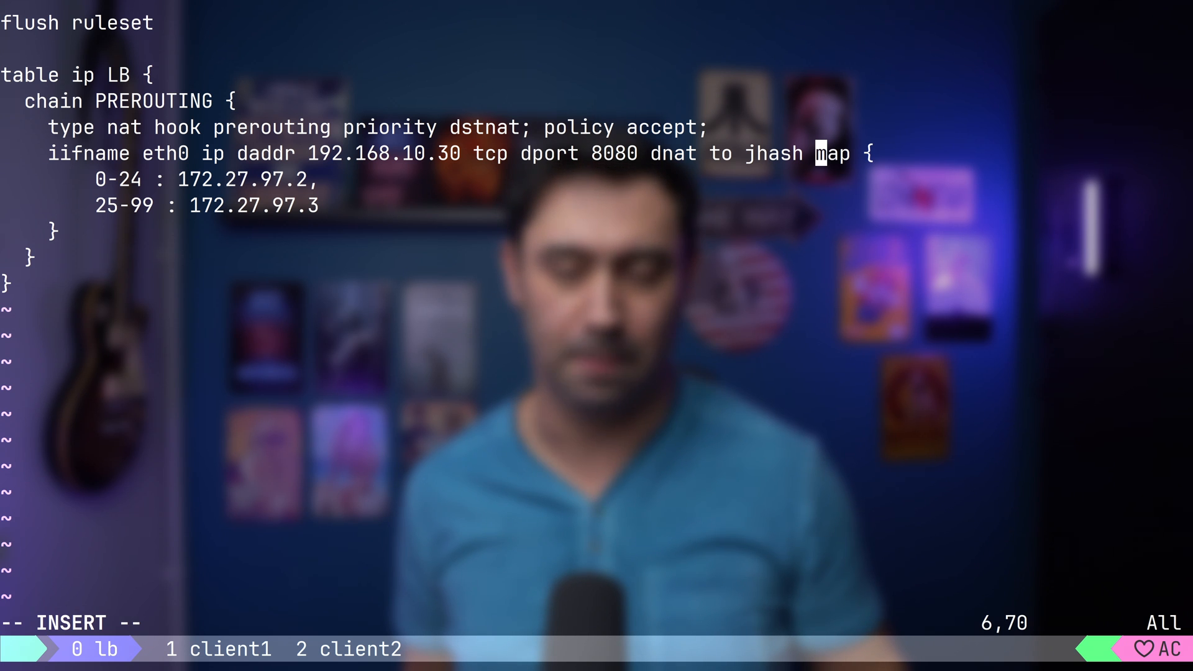
type("ip saddr")
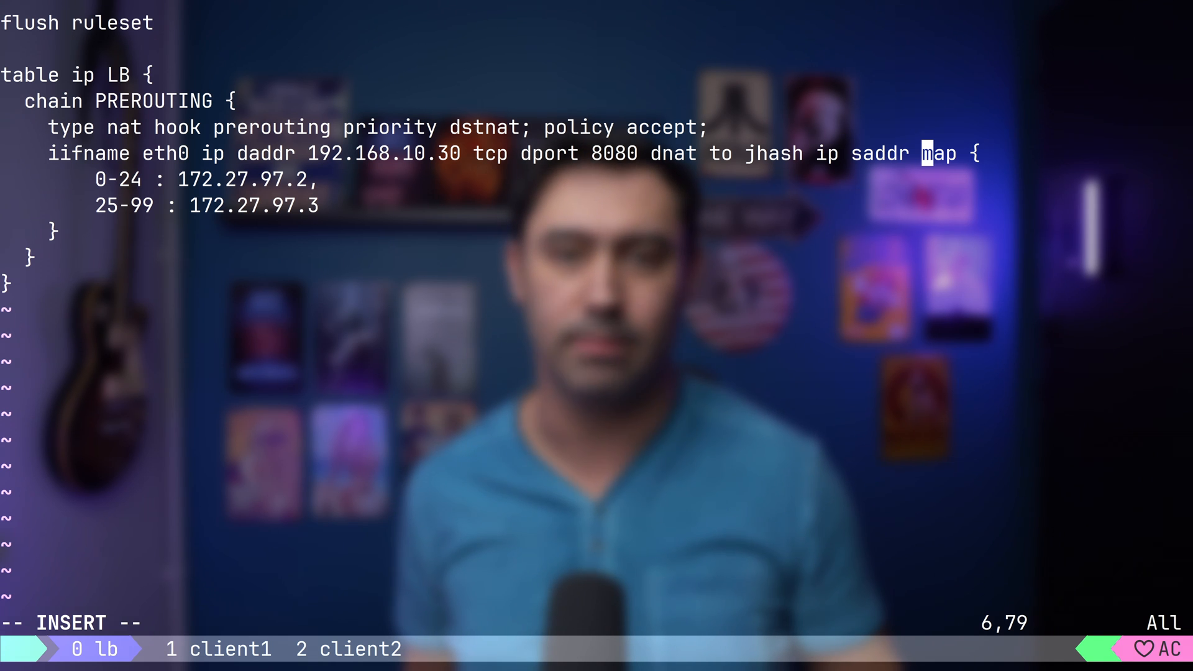
type("mod m")
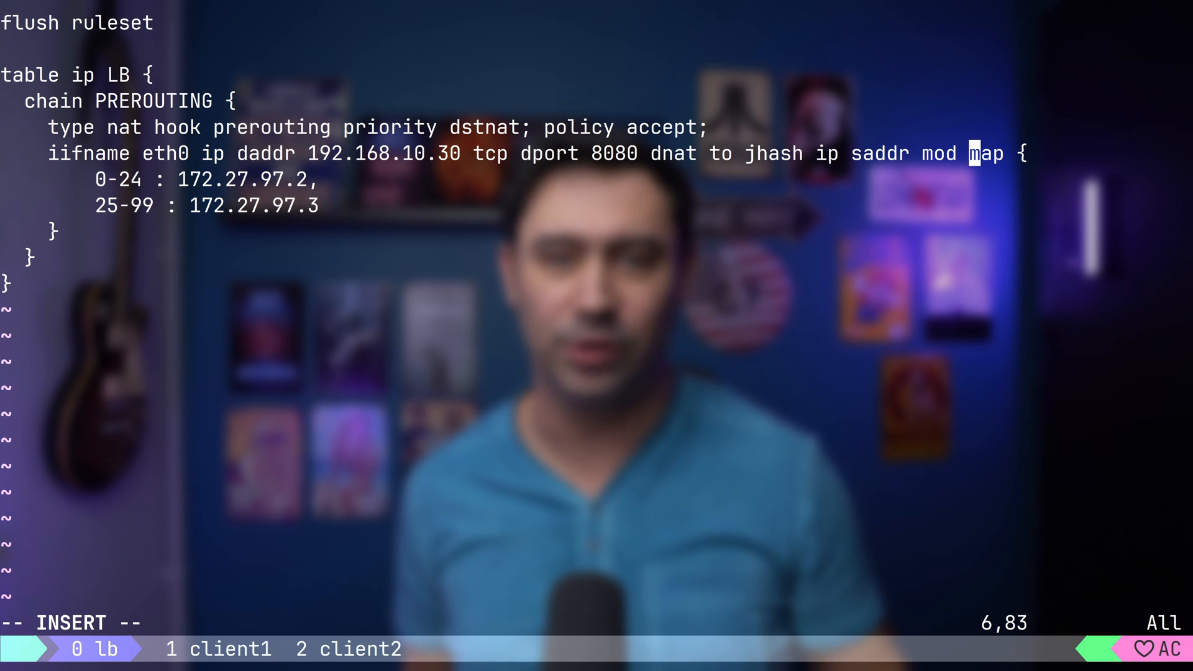
type("2")
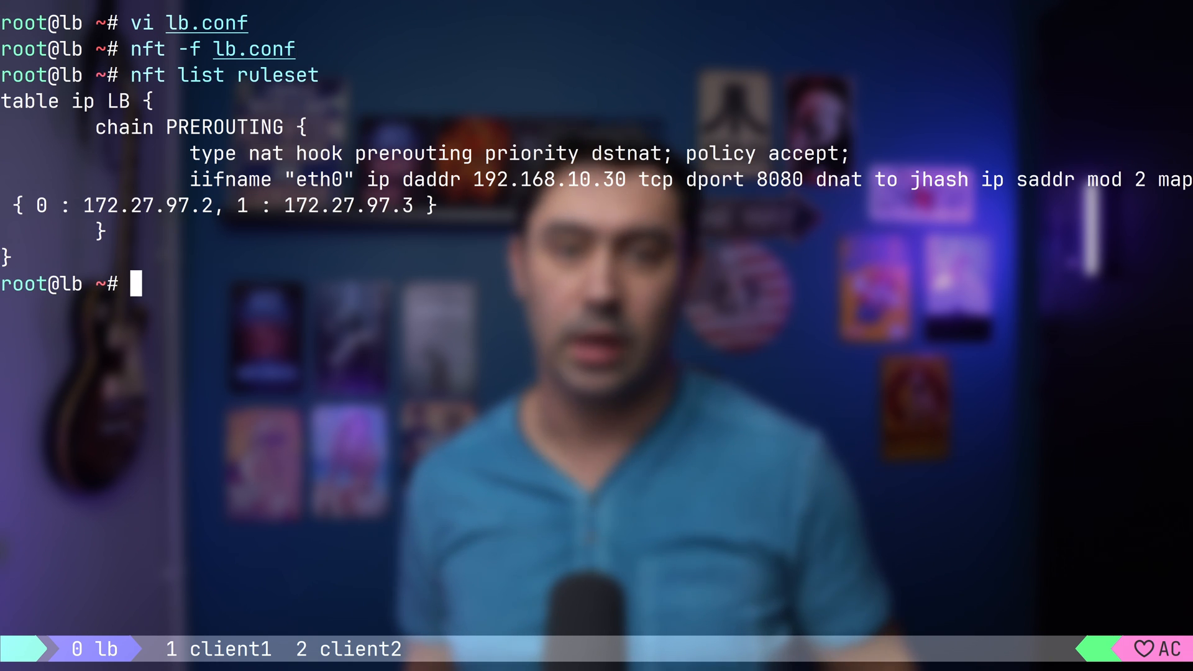
Step: Switch to the client1 tmux window and run curl 192.168.10.30:8080
left_click(213, 648)
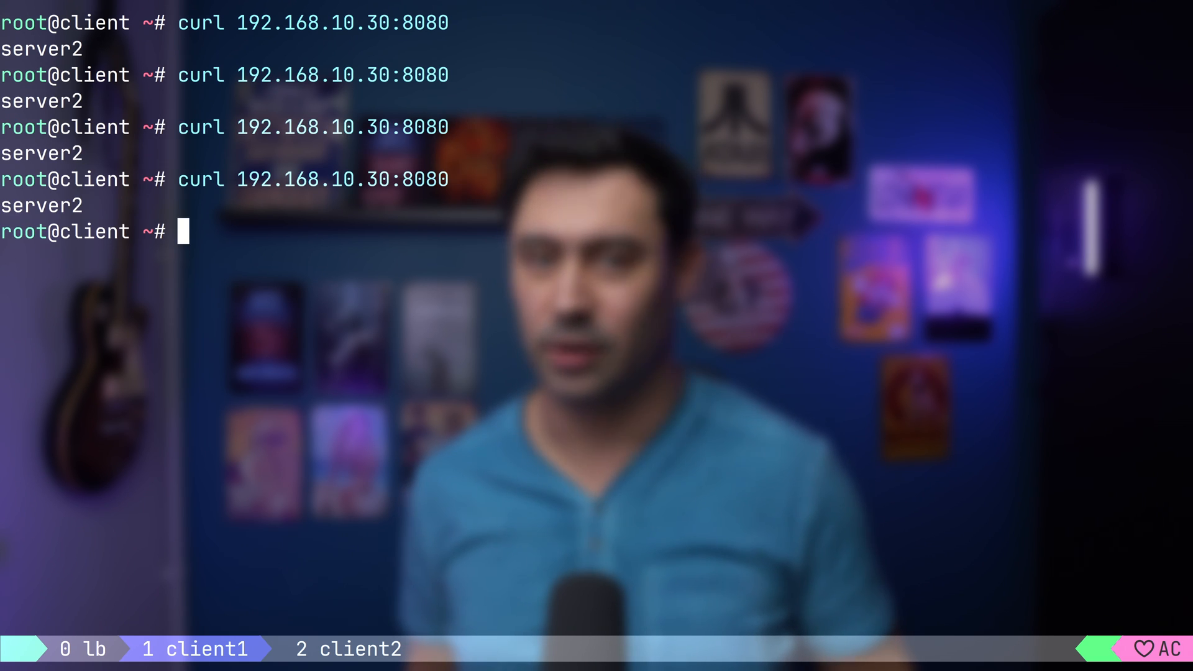
key("Return")
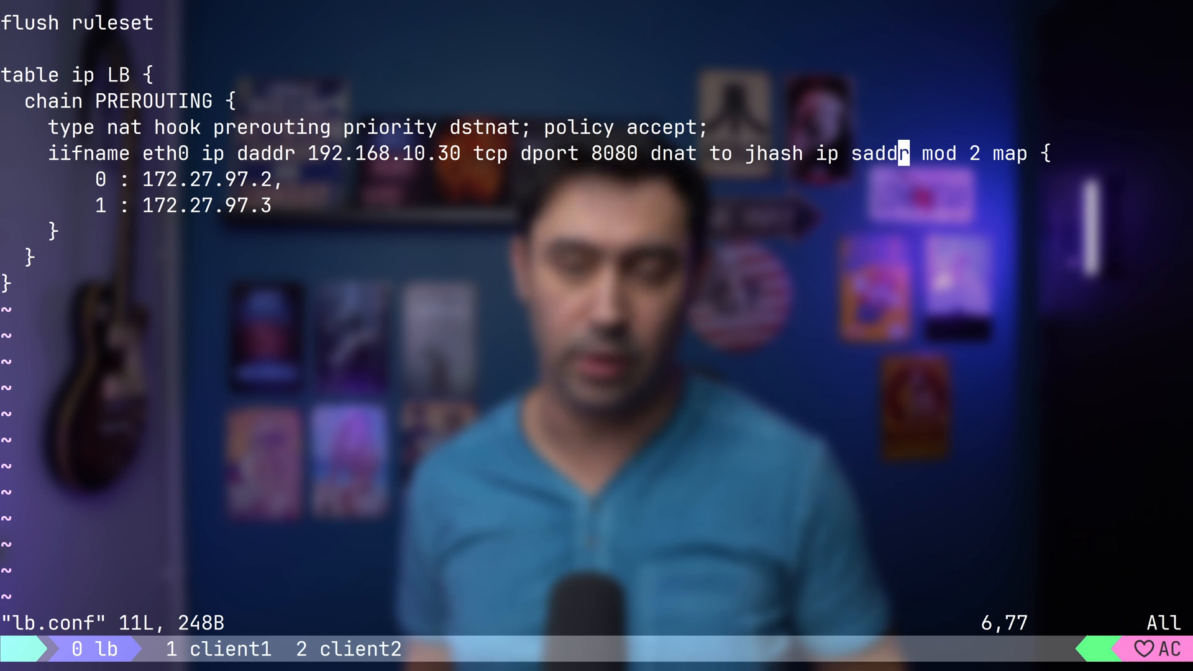
Step: Type '. tcp d' after 'ip saddr' in the jhash expression
type(". tcp d")
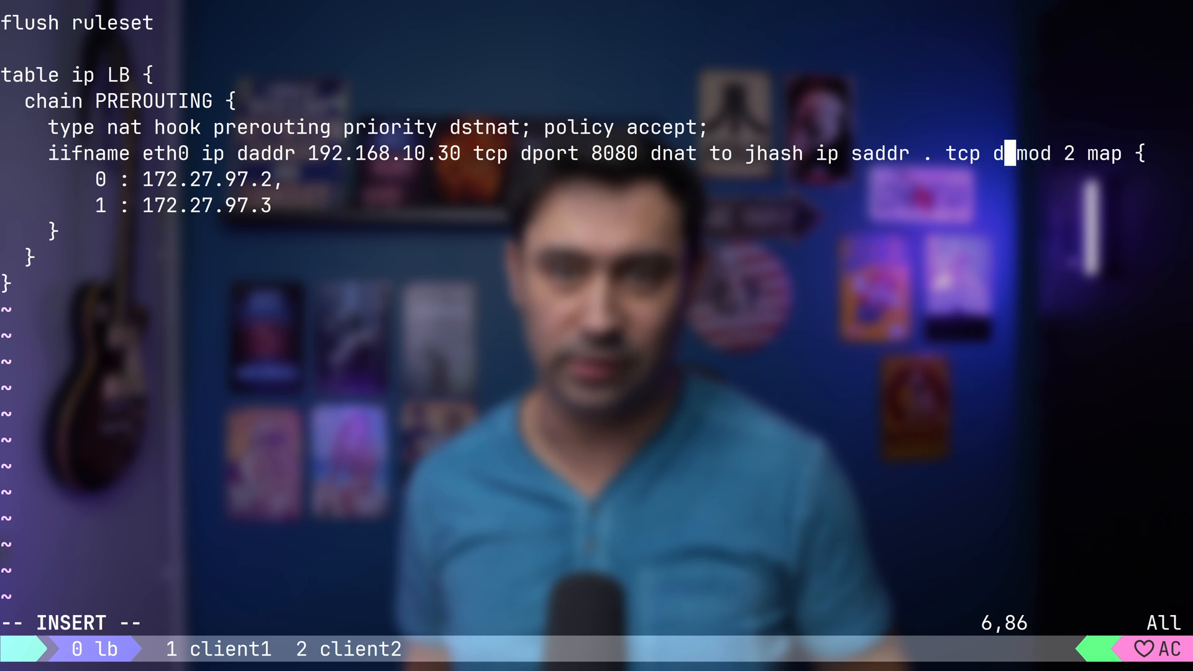